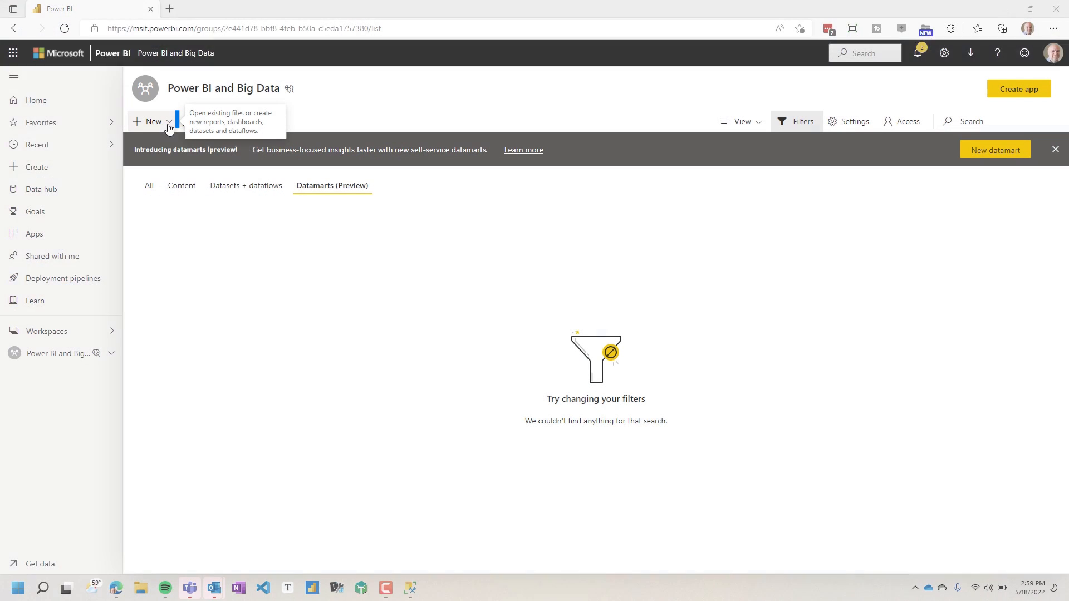
Step: Create a new Datamart (Preview) from the workspace's New menu
click(152, 122)
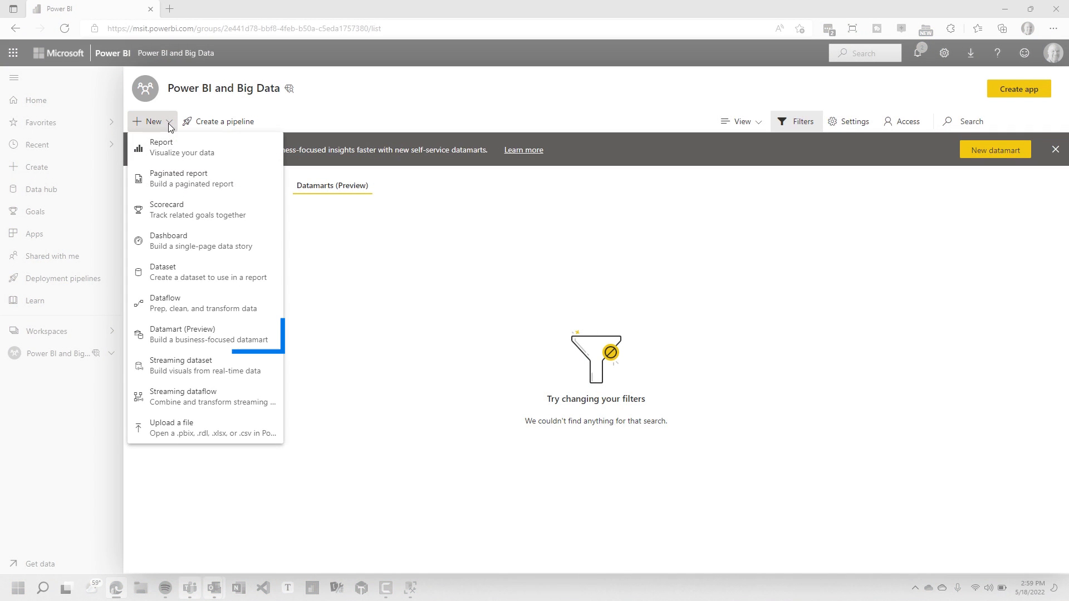
mouse_move(205, 334)
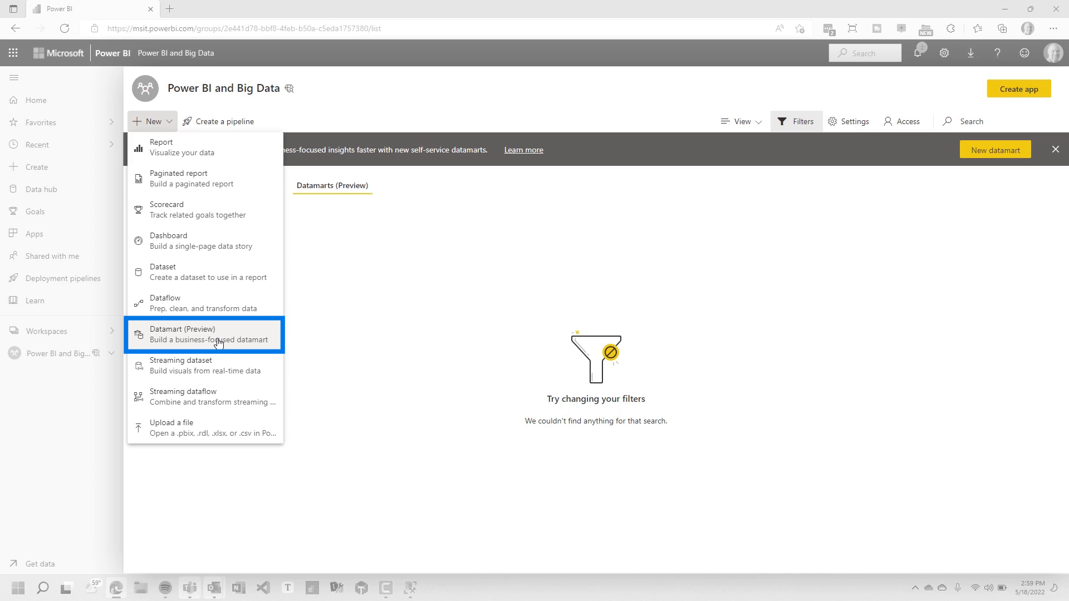
click(205, 334)
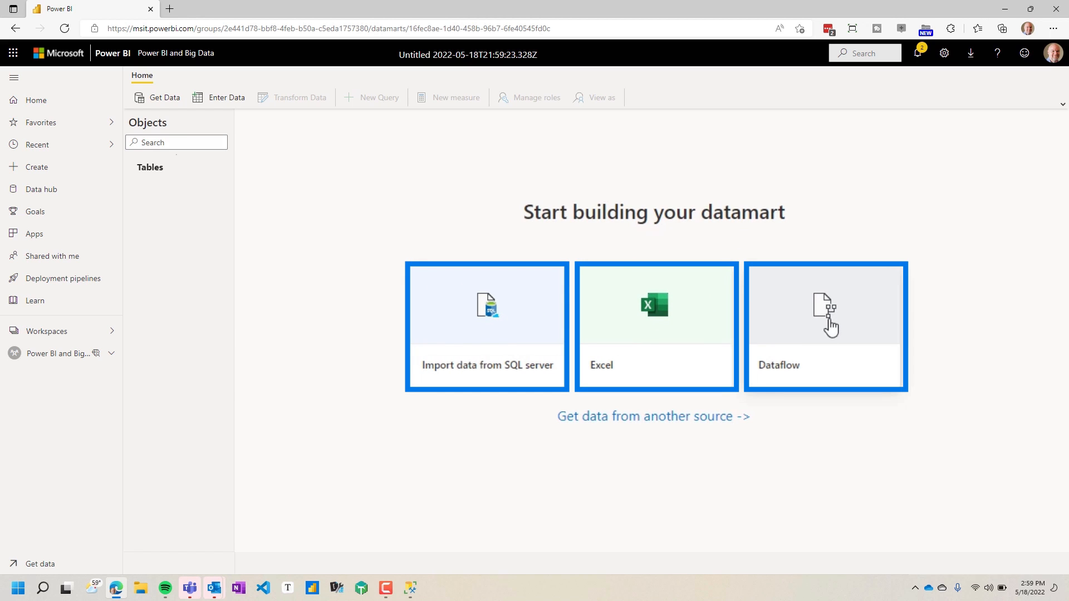
mouse_move(473, 423)
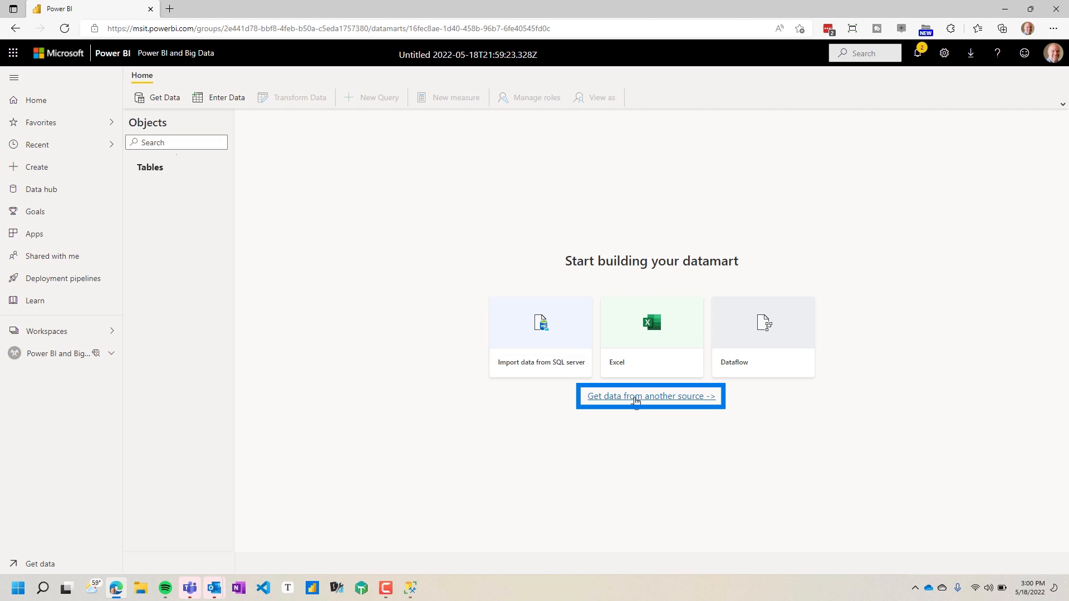
Step: Choose an Excel workbook source and select AdventureWorks Sales.xlsx from OneDrive's recent files
click(649, 396)
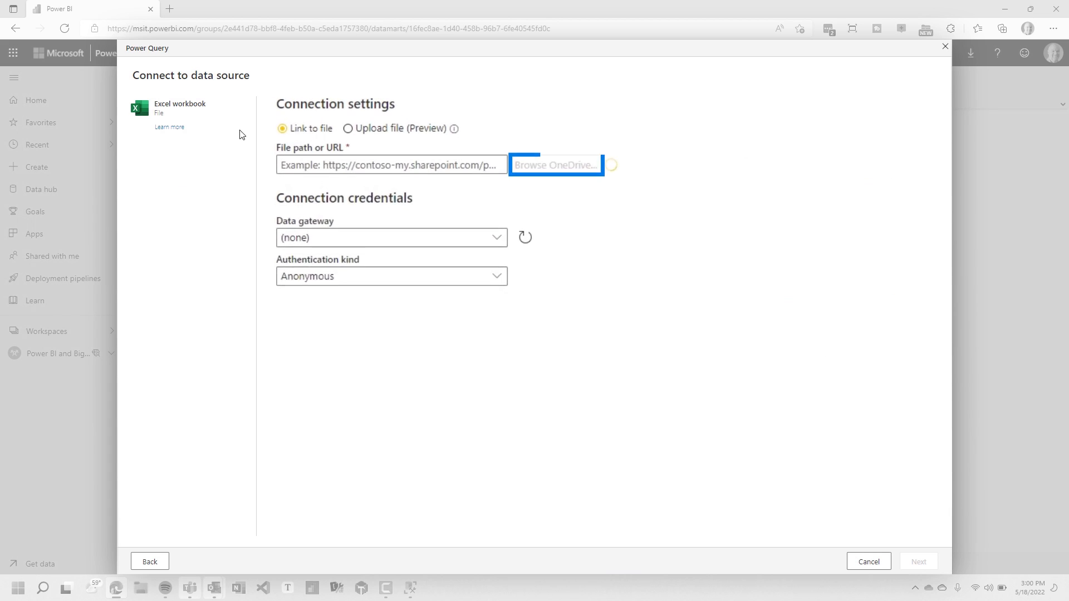
mouse_move(600, 175)
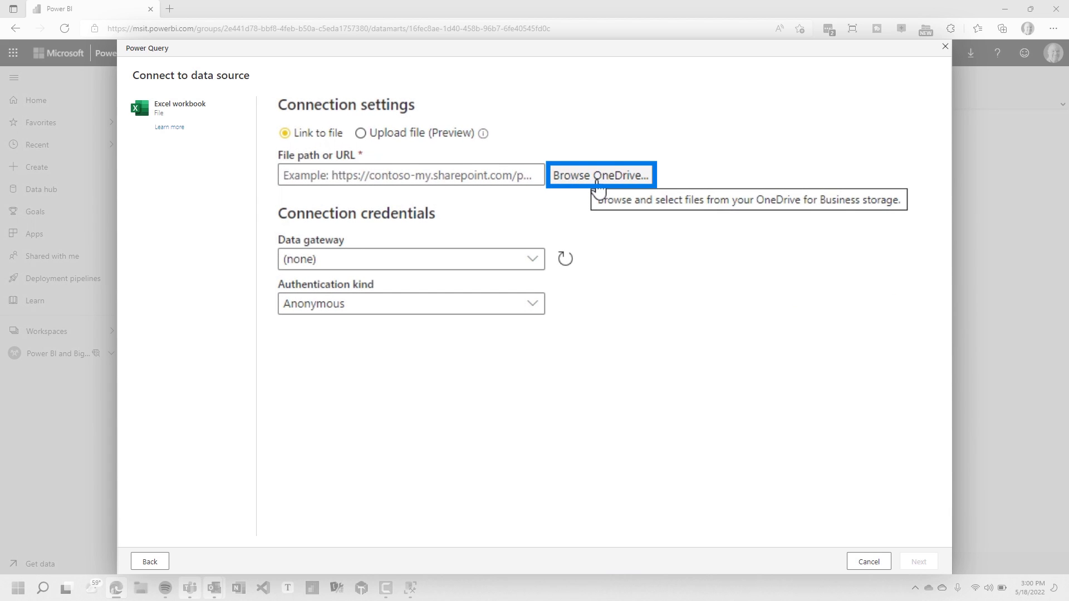
click(600, 175)
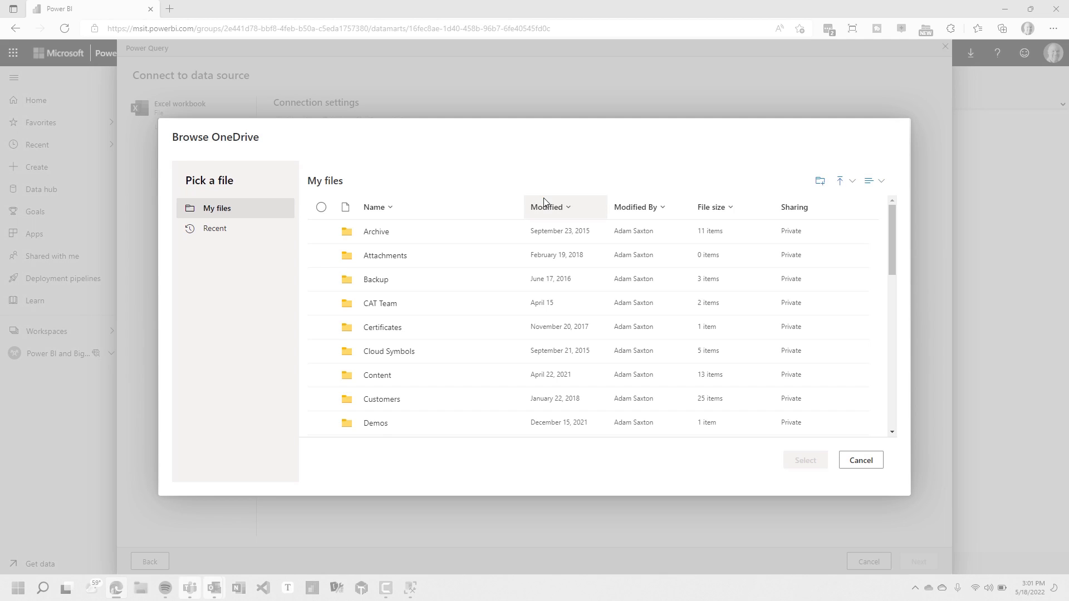
mouse_move(236, 258)
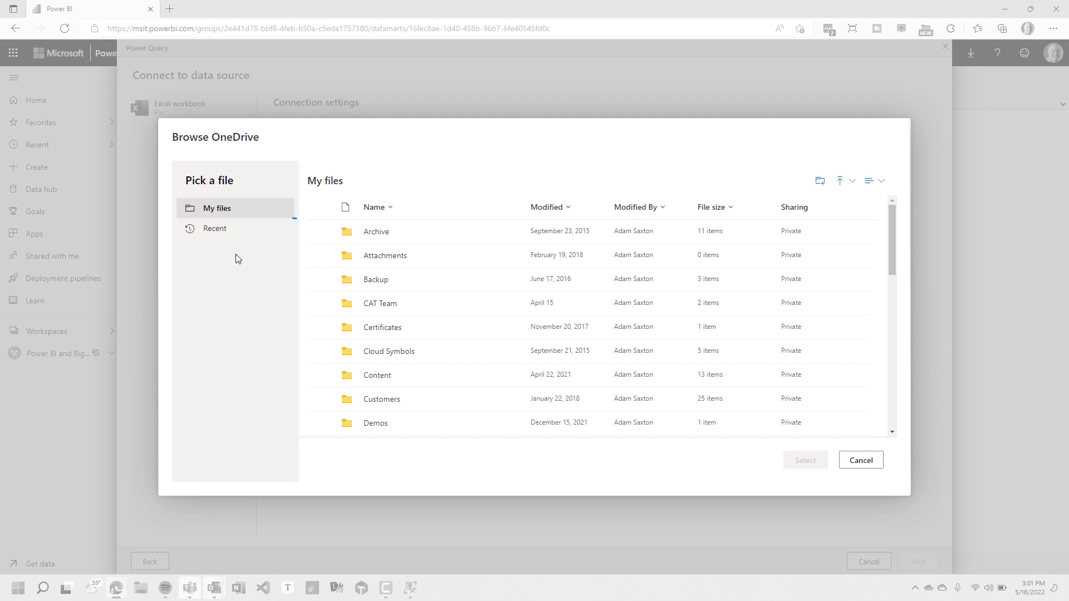
click(214, 228)
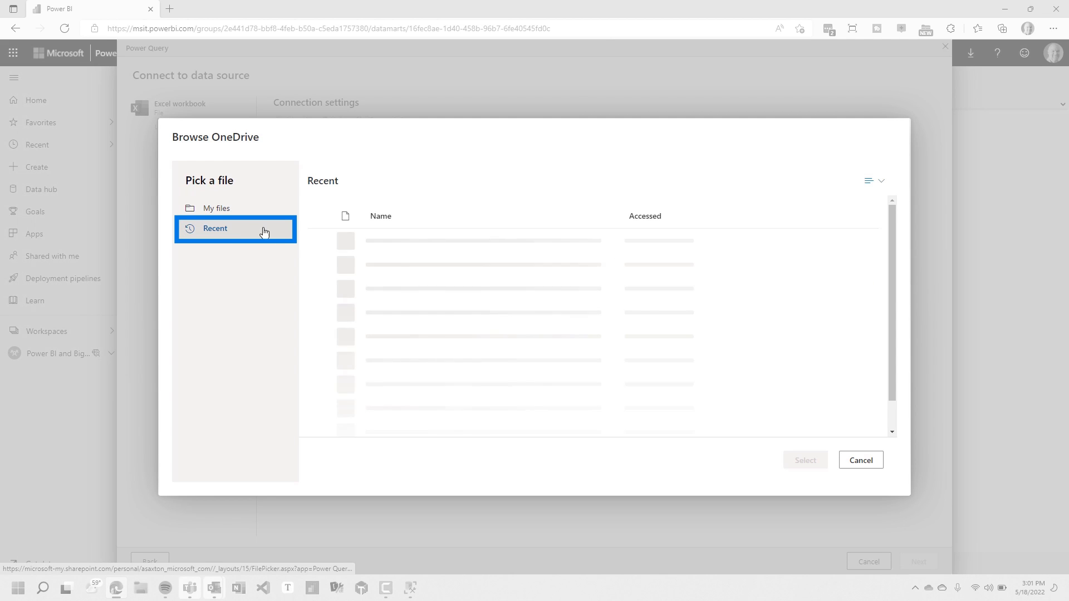
click(234, 228)
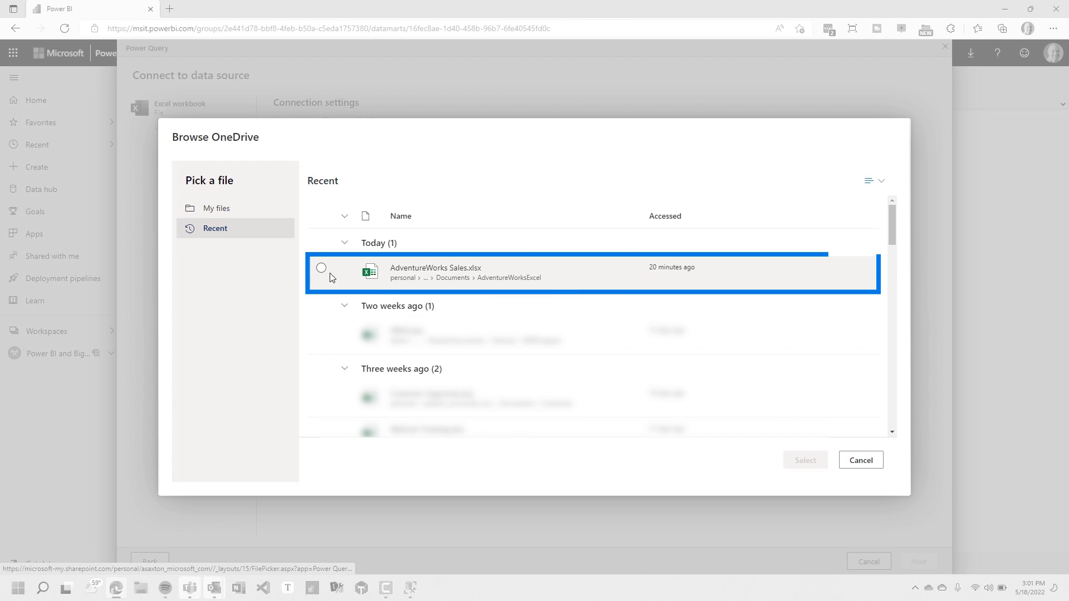
click(321, 268)
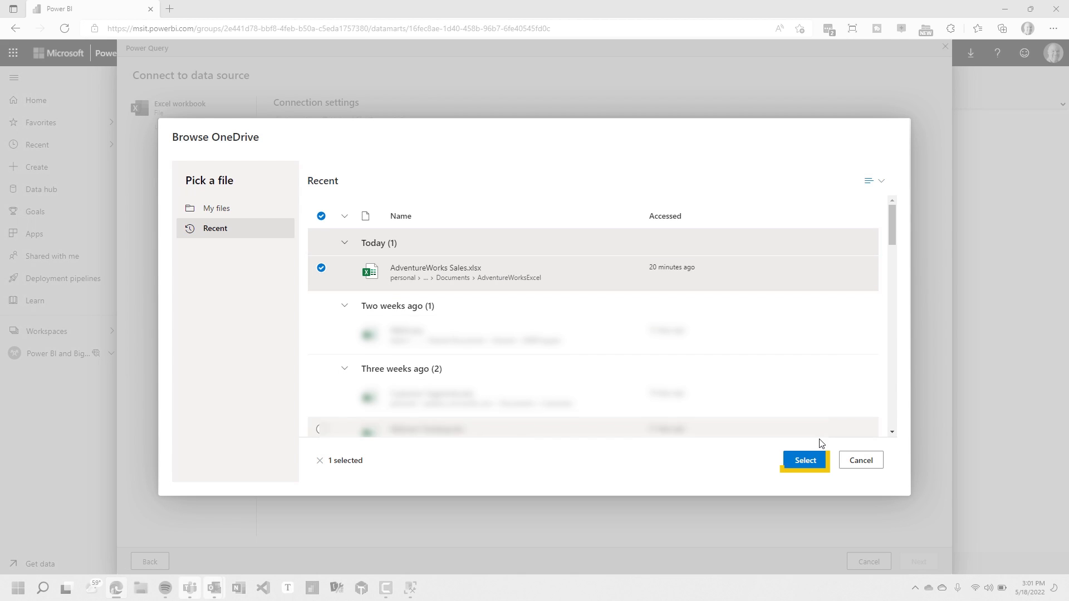
click(804, 460)
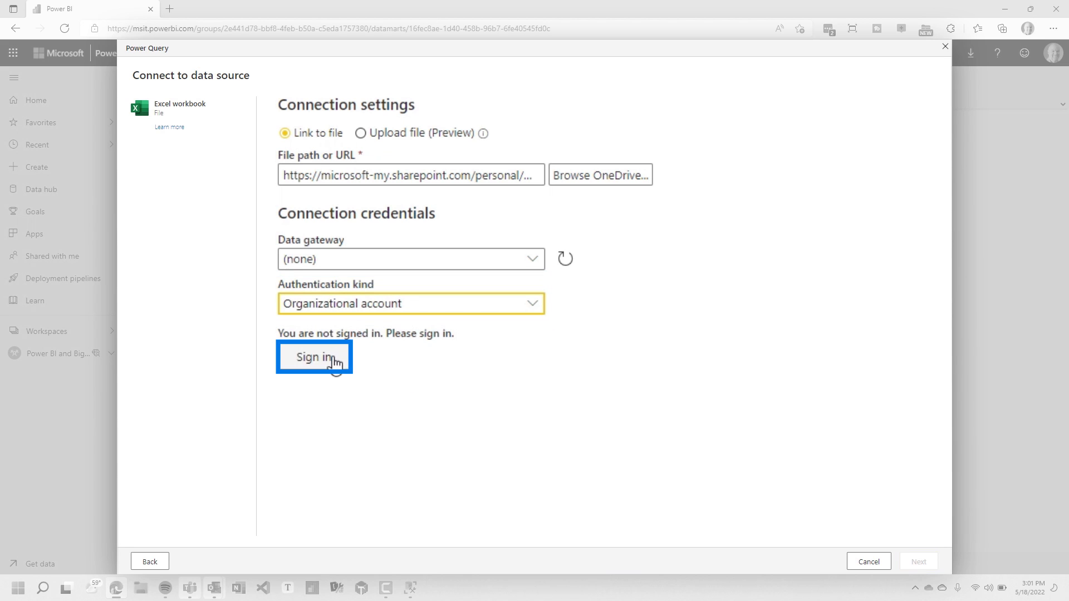
Step: Sign in with the organizational account and proceed to the workbook's table selection
click(314, 357)
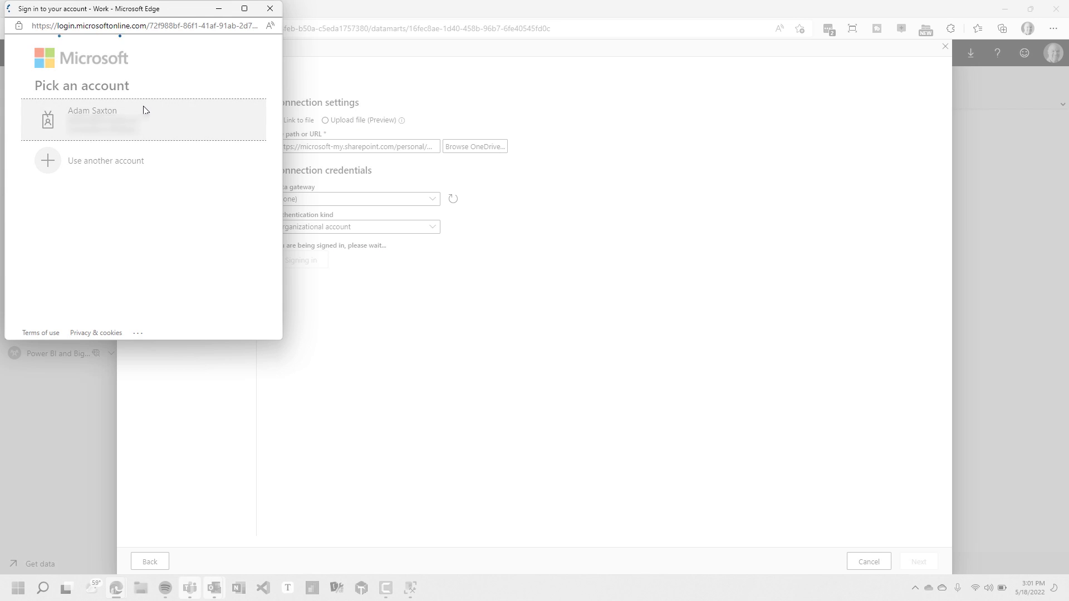
click(143, 119)
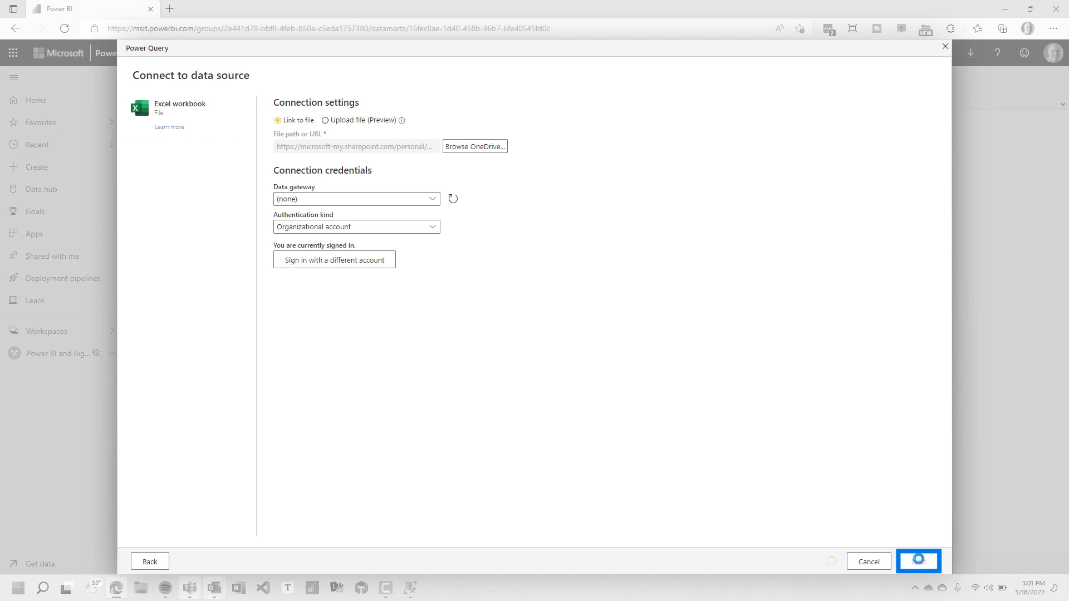
click(919, 562)
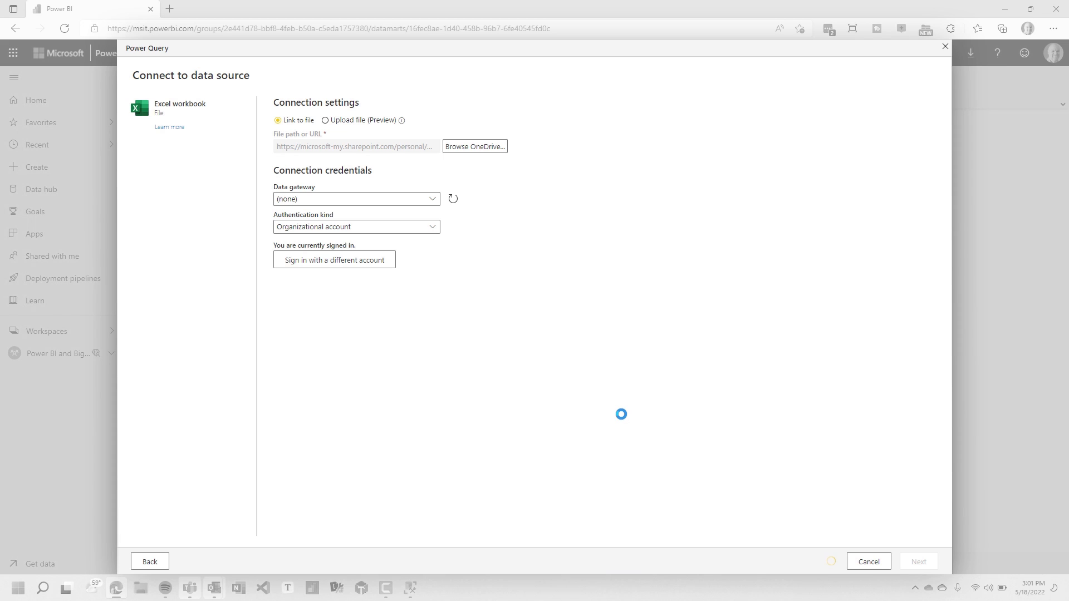
click(917, 562)
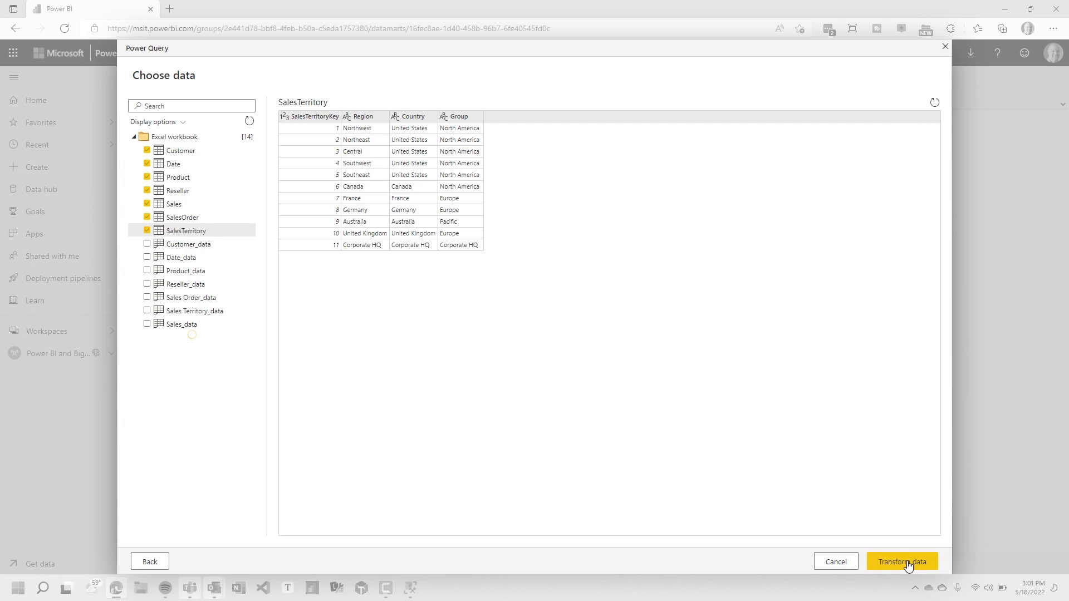
Step: Load the seven checked tables through Transform data and save them into the datamart
click(901, 561)
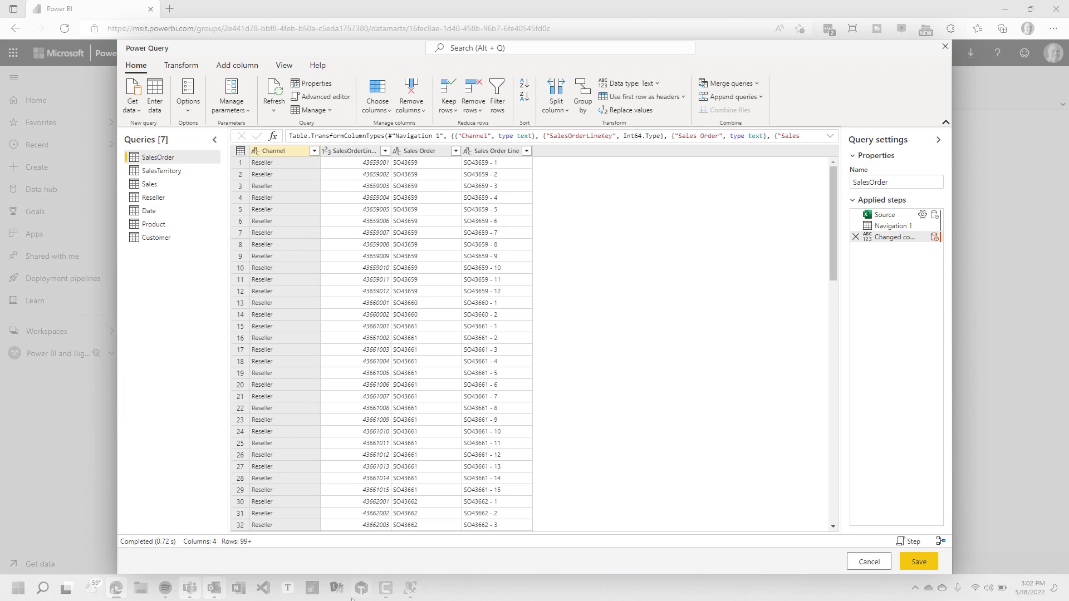
mouse_move(760, 351)
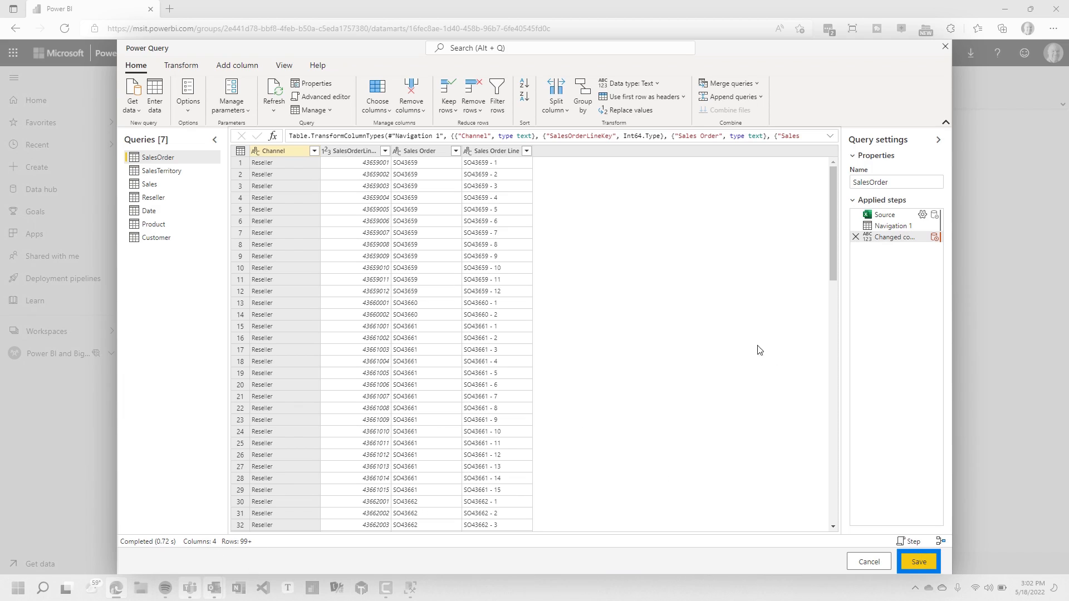
click(917, 562)
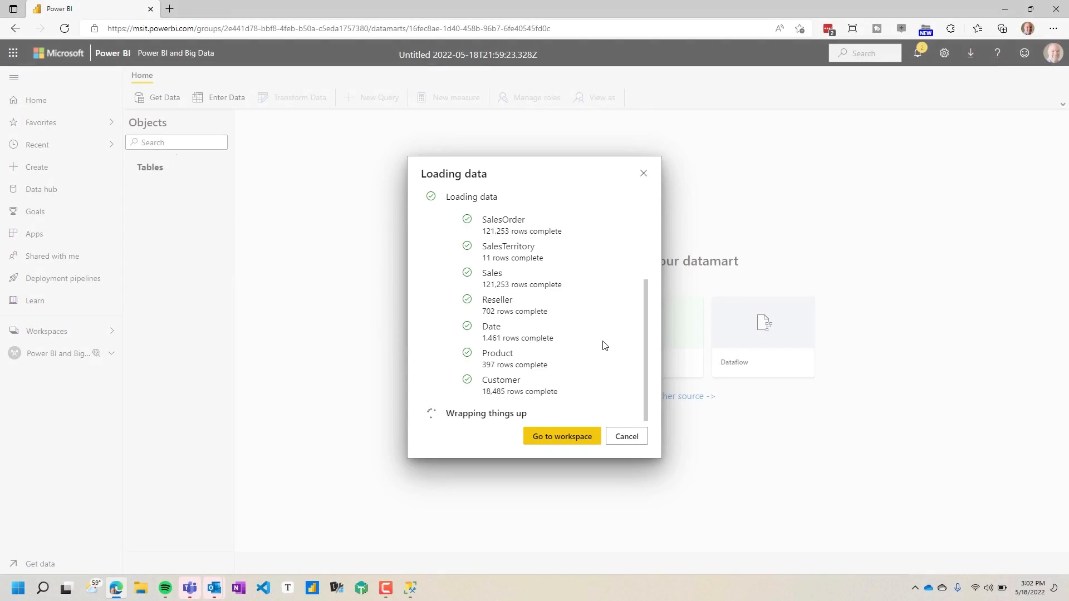
Step: Dismiss the loading dialog and rename the datamart to AdventureWorksDW
click(561, 437)
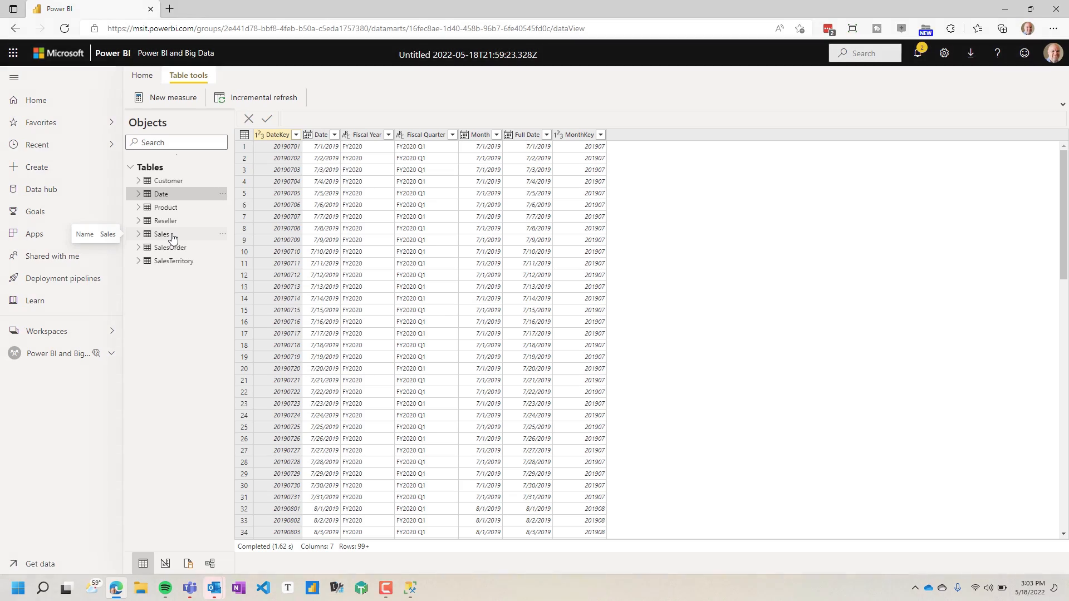
mouse_move(672, 213)
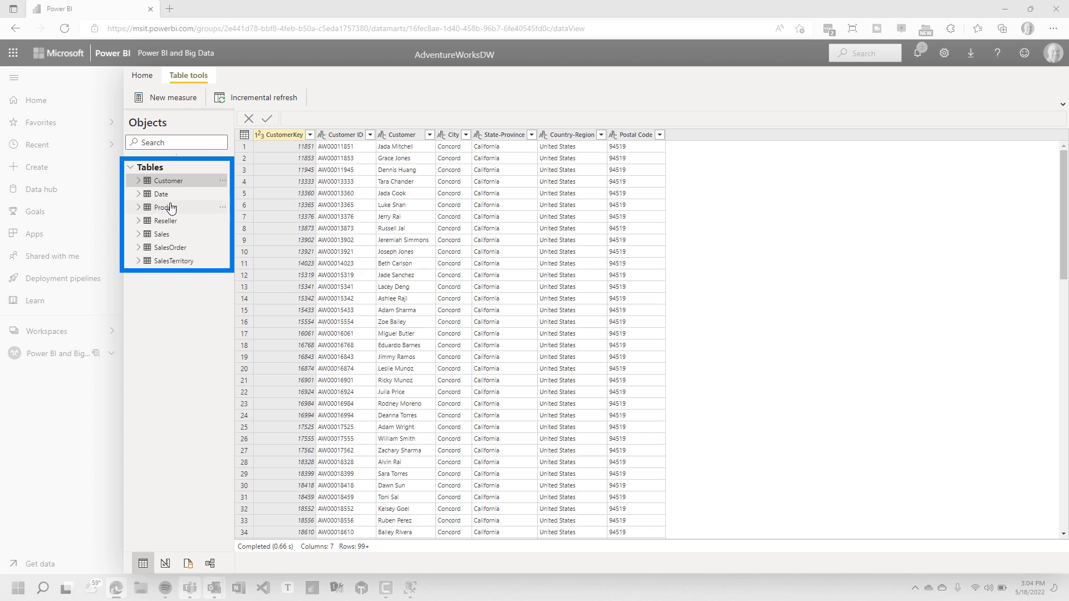
mouse_move(164, 208)
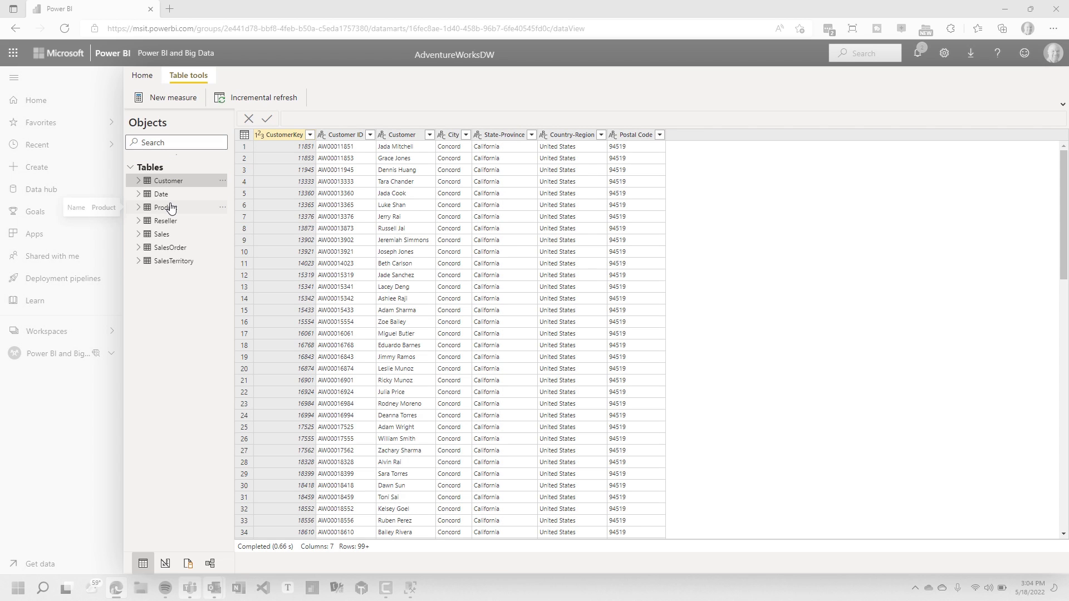
click(141, 75)
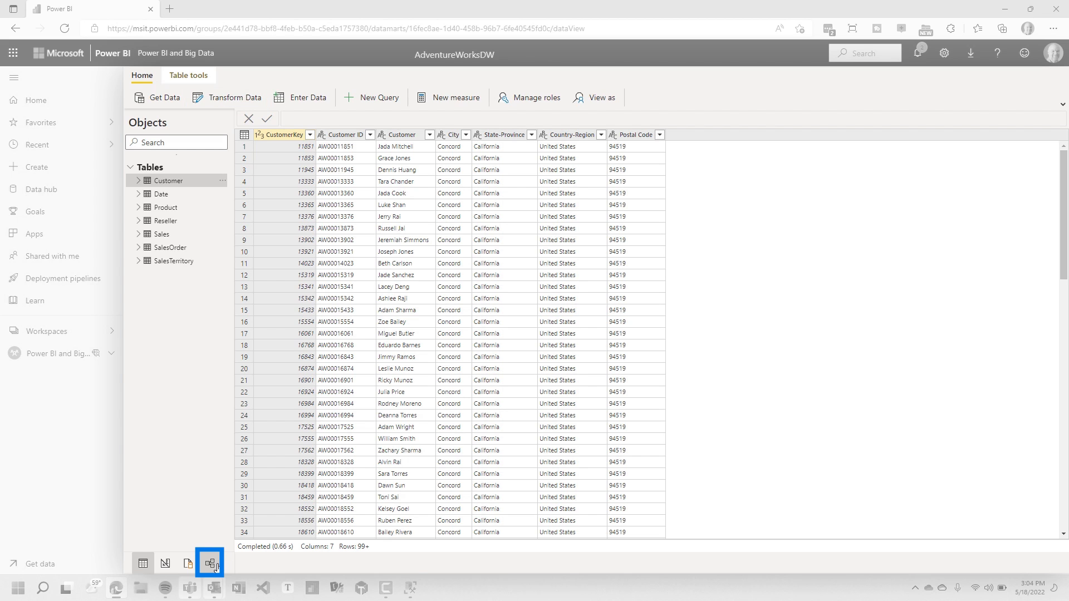
Step: In Model view, relate Sales to Product on ProductKey as many-to-one with referential integrity
click(211, 564)
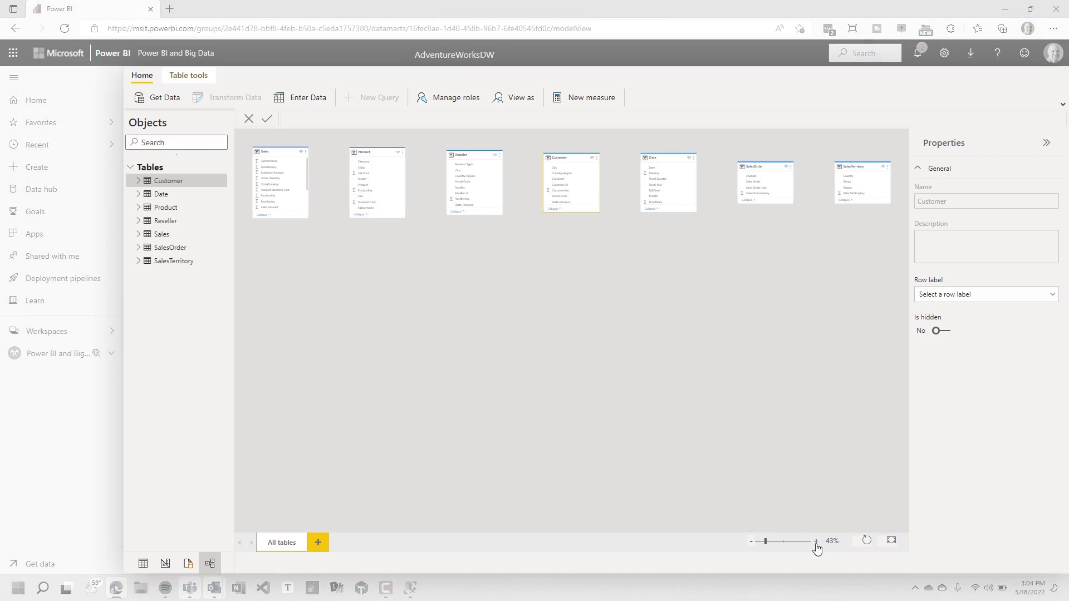
click(815, 540)
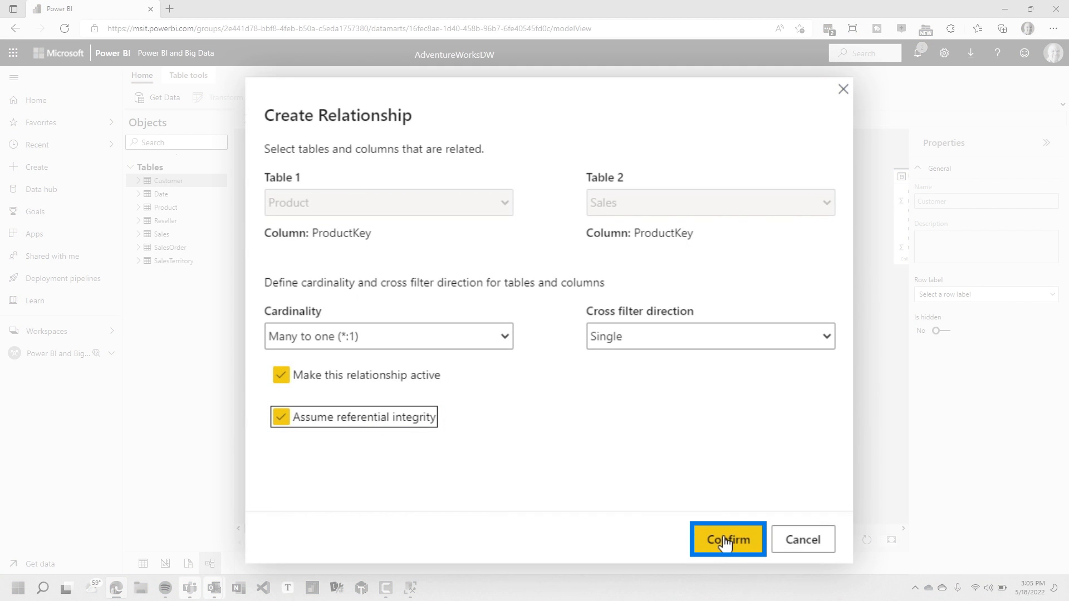
click(727, 539)
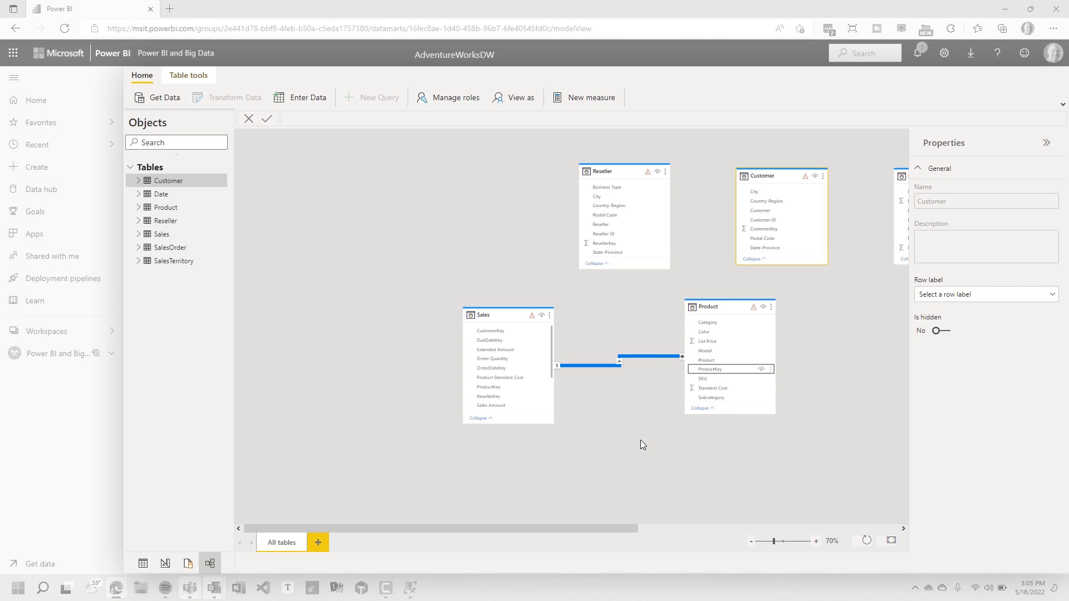
click(641, 444)
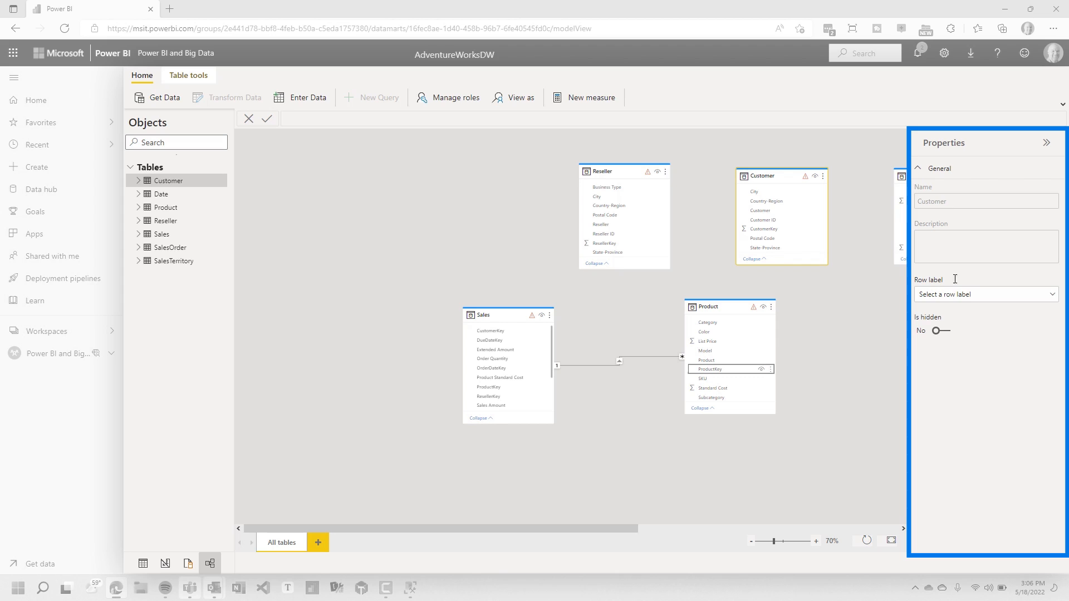
click(762, 219)
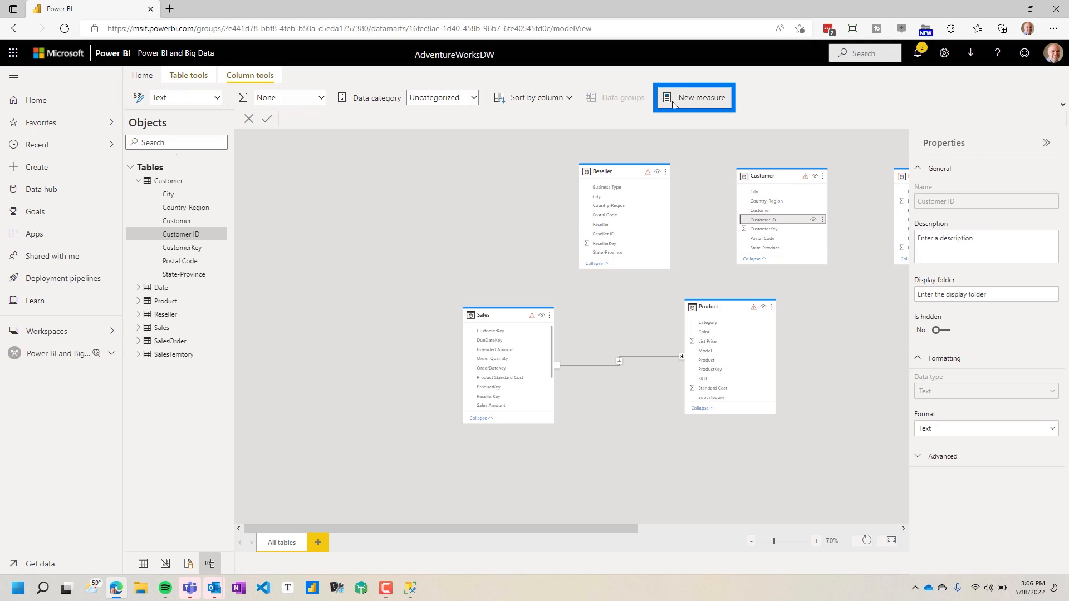
mouse_move(694, 98)
text(Total Sales = SUM(Sales[Sales Amount]))
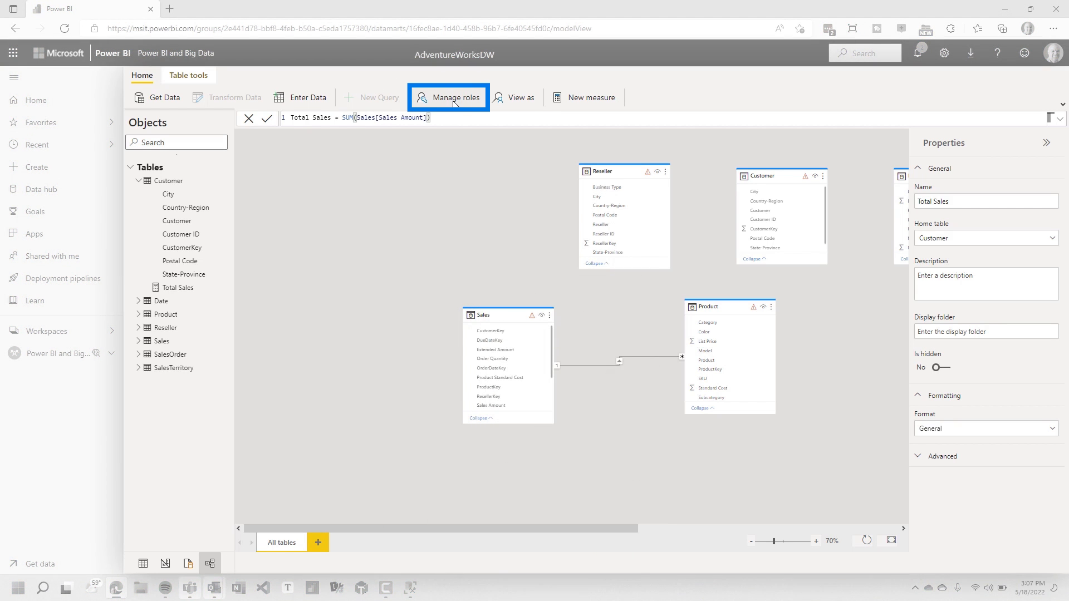
Step: Review the Manage roles dialog, then switch to the visual query view
click(453, 97)
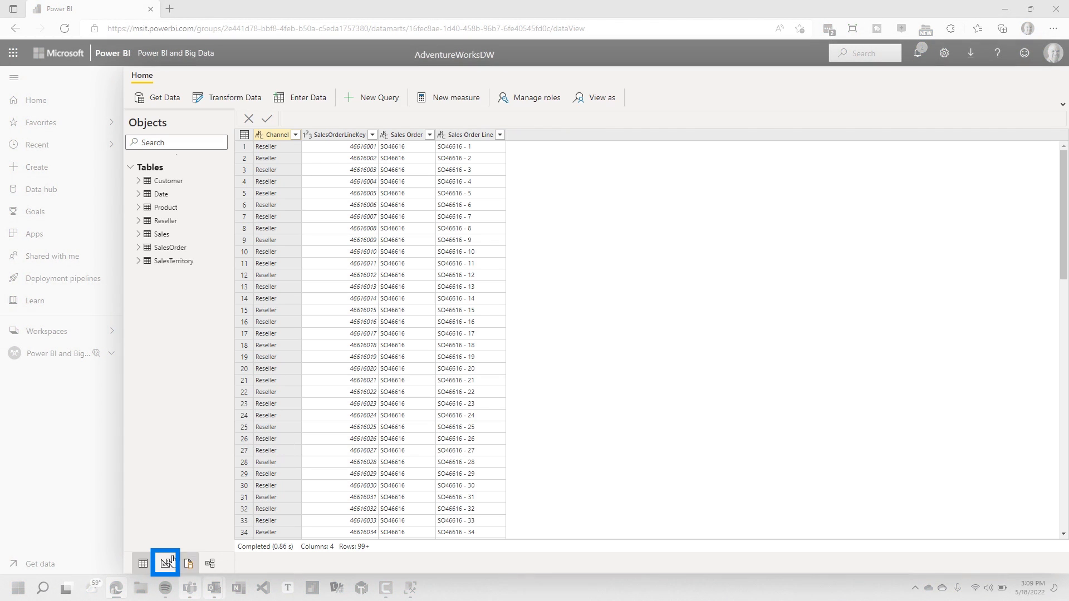
click(165, 563)
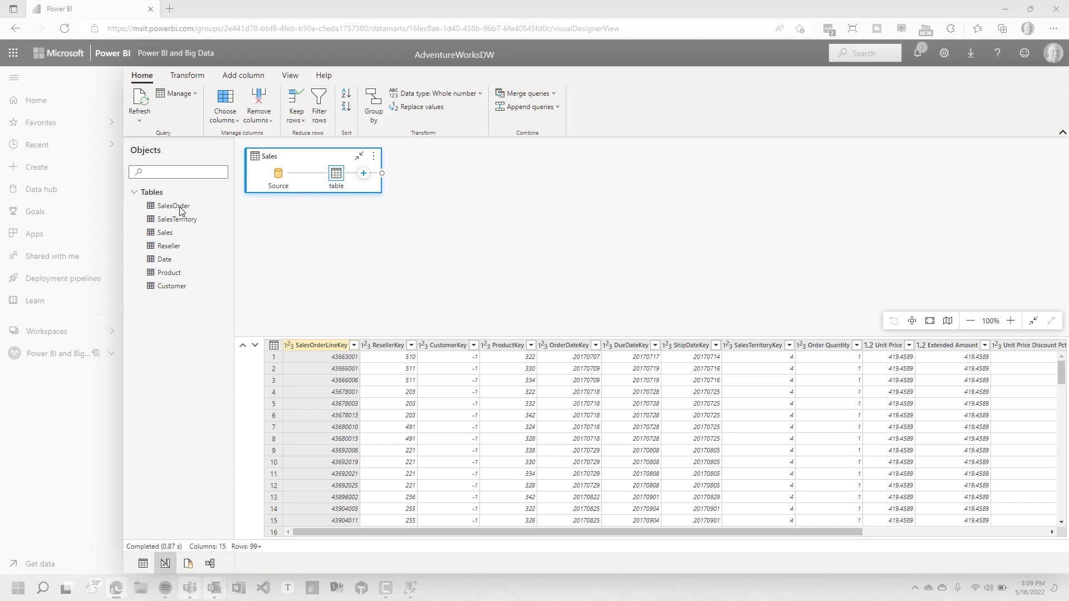
mouse_move(181, 231)
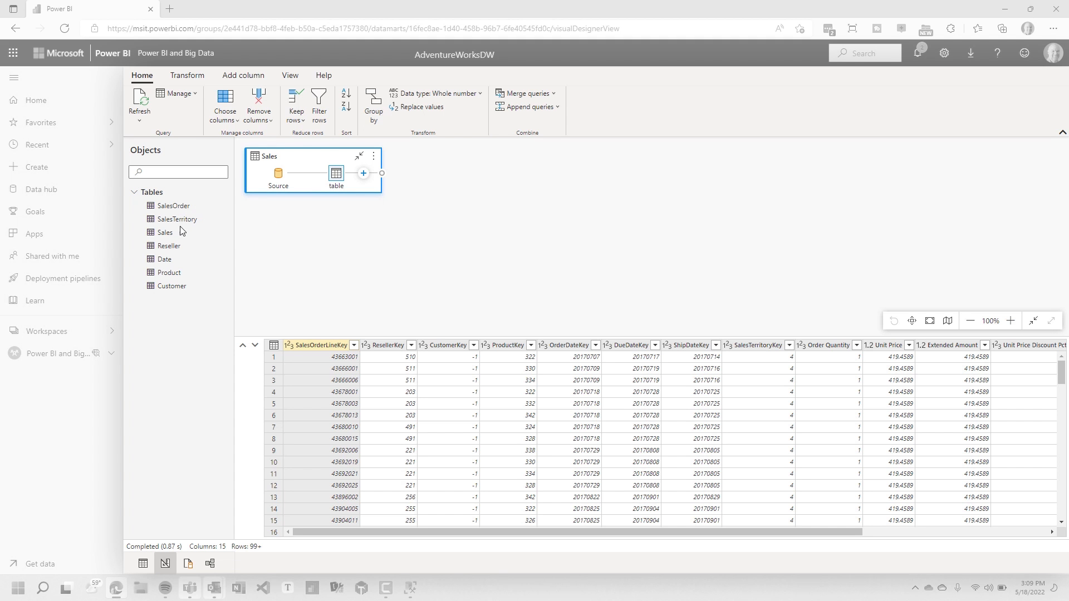
Step: Add SalesOrder to the diagram and set up a merge of Sales with SalesOrder on SalesOrderLineKey
drag(173, 205, 287, 240)
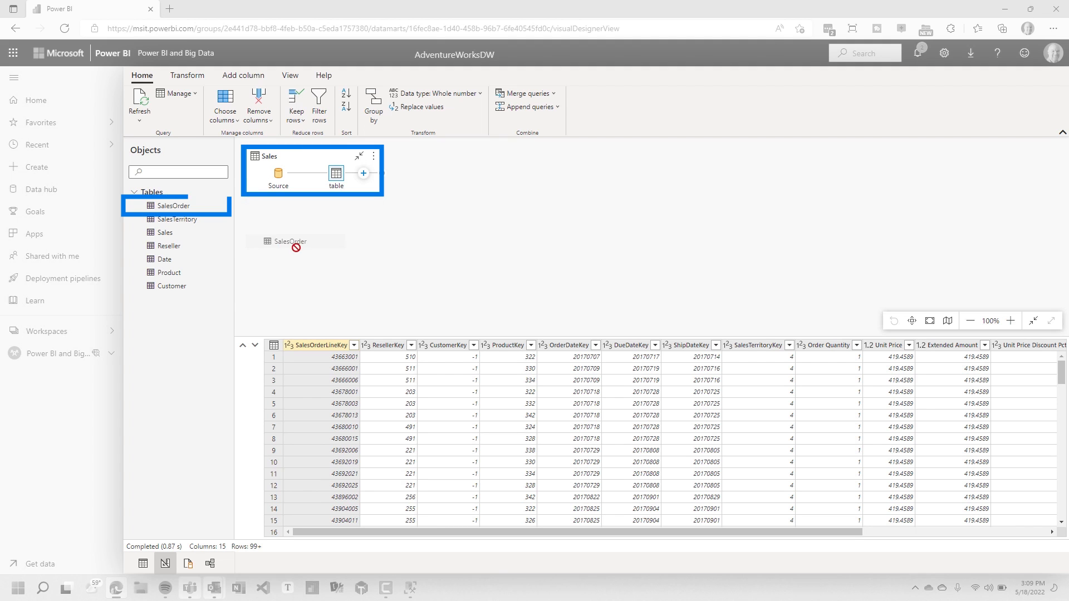
click(363, 173)
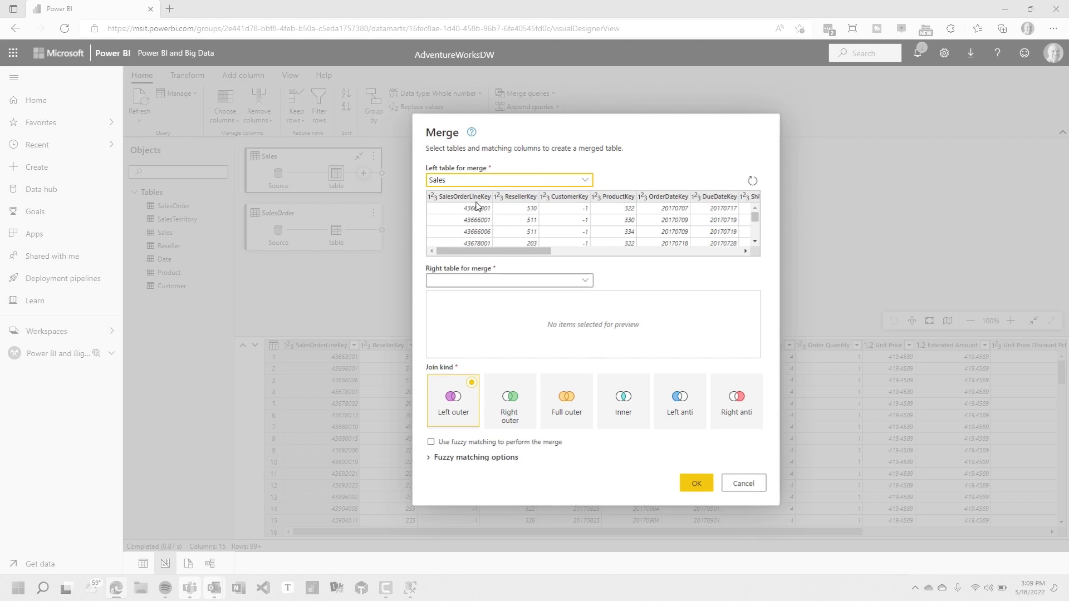
click(508, 280)
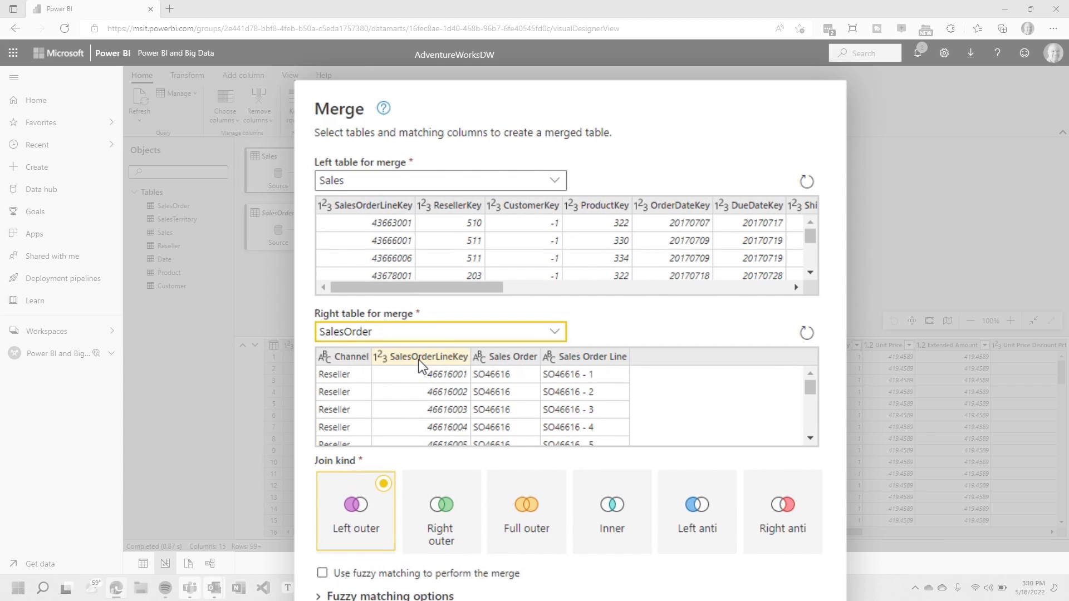
click(364, 205)
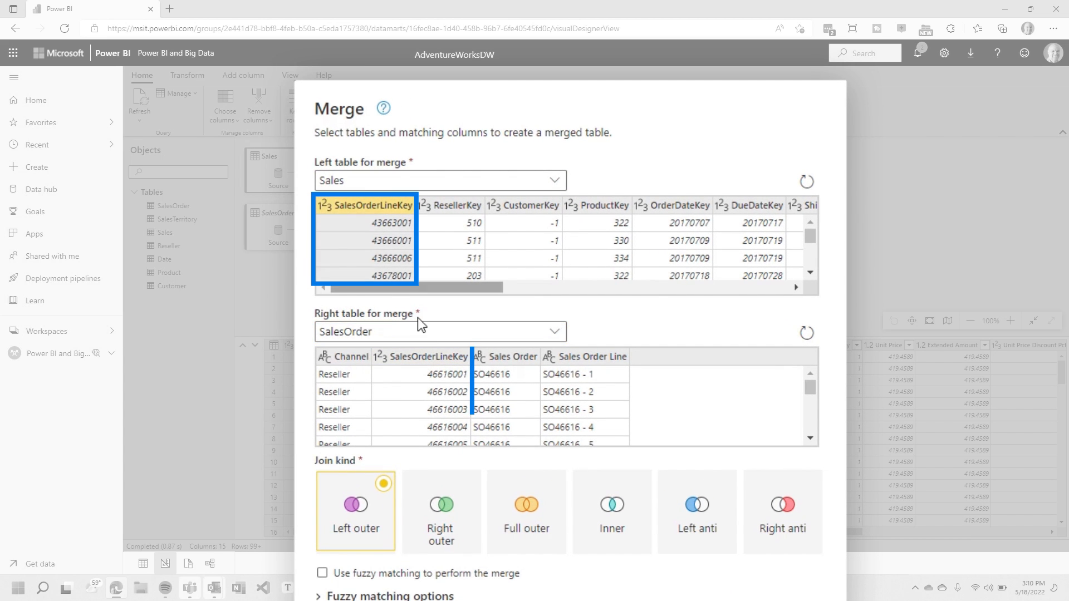
scroll(down, 3)
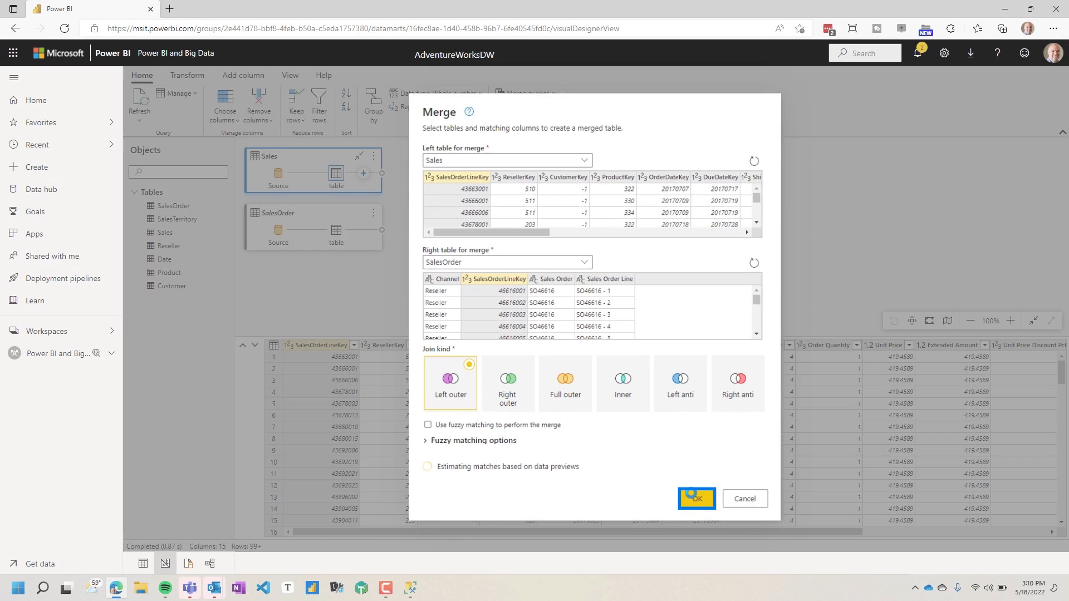
Step: Confirm the merge and expand only the Sales Order column from SalesOrder
click(695, 499)
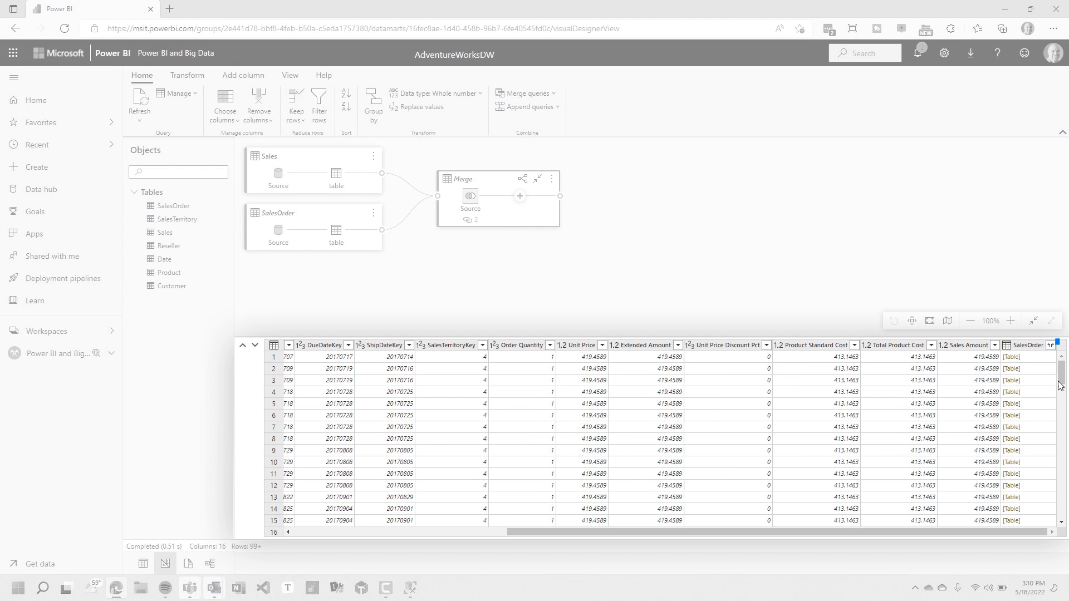
click(1050, 344)
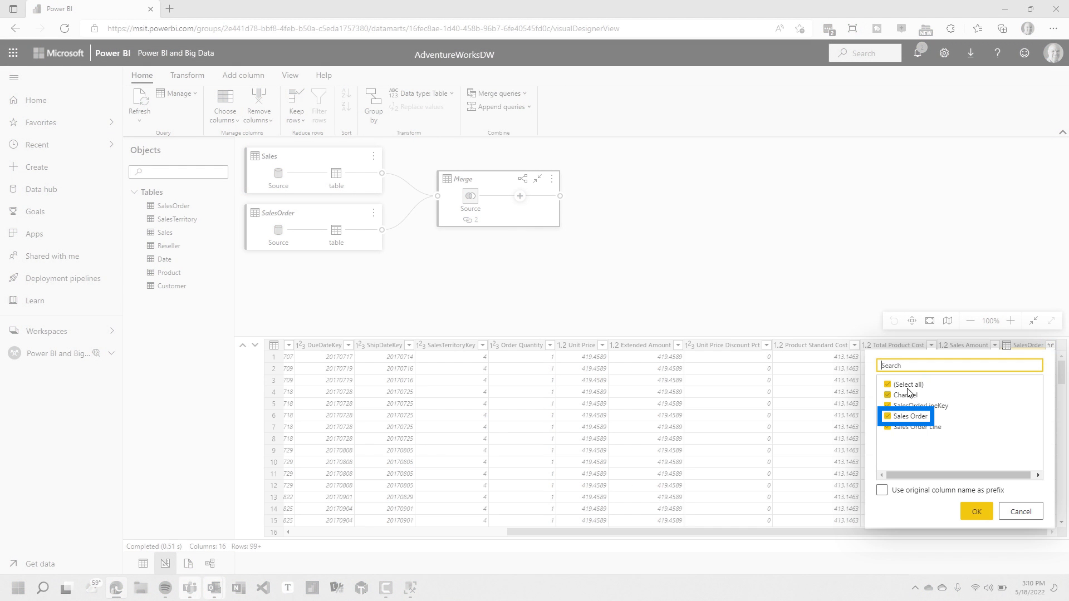
click(976, 511)
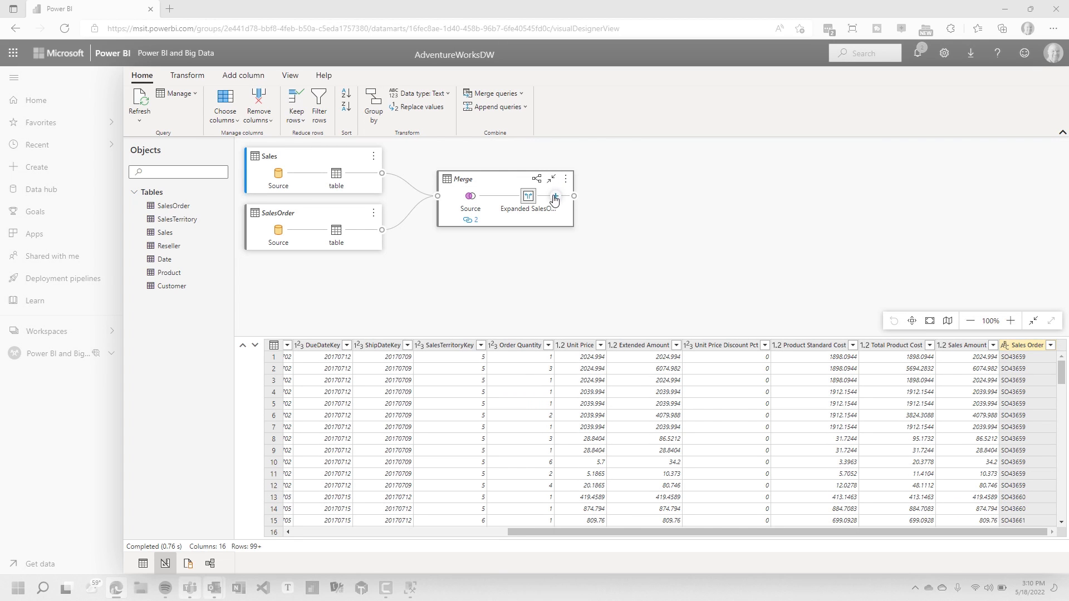
Step: Group by Sales Order with Total Sales as the sum of Sales Amount
click(373, 105)
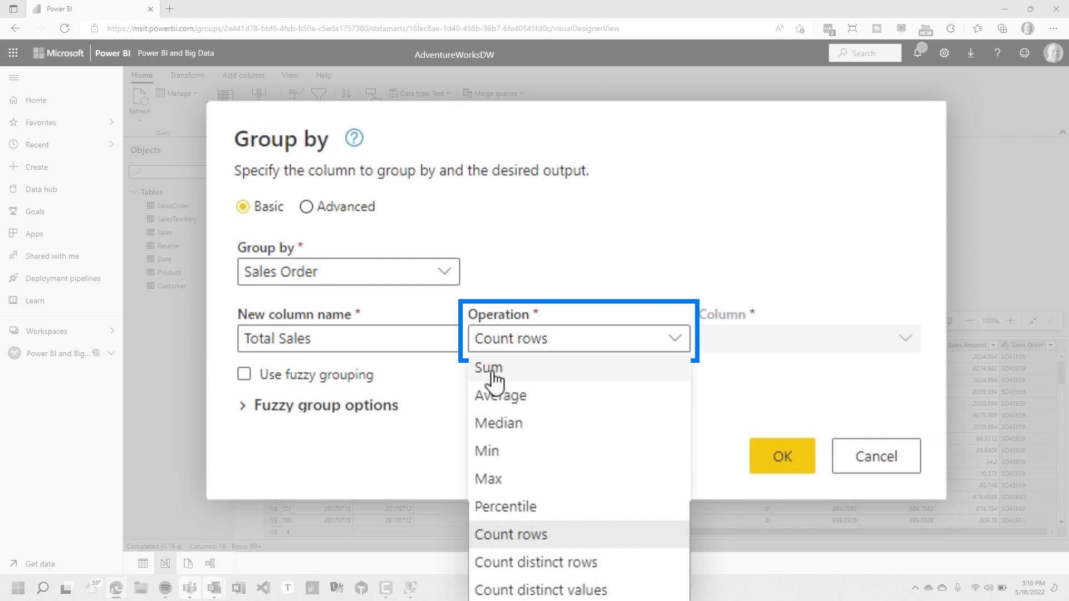
click(488, 369)
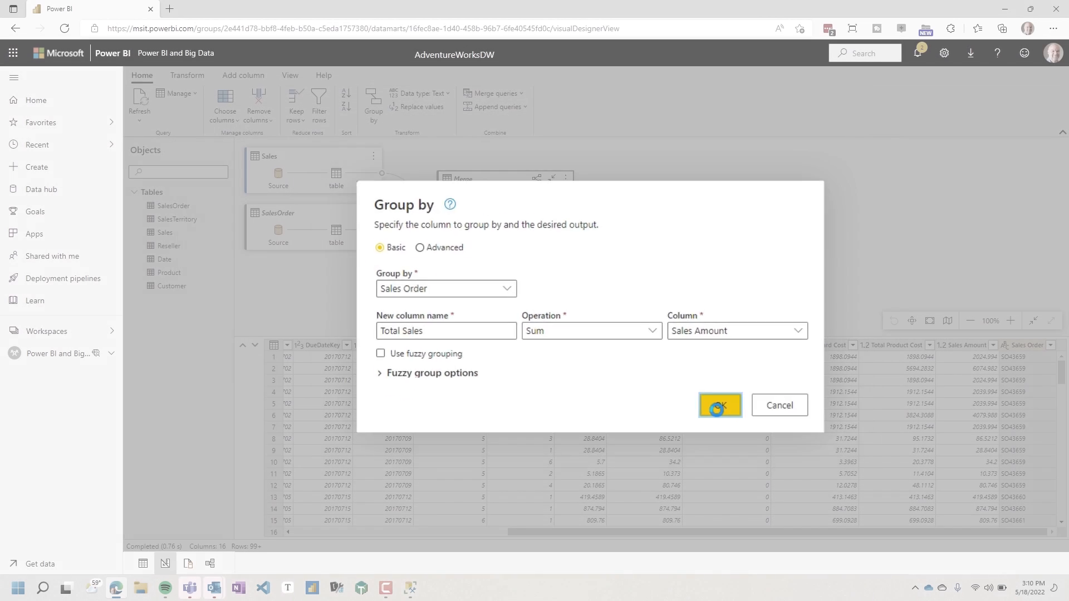
click(720, 406)
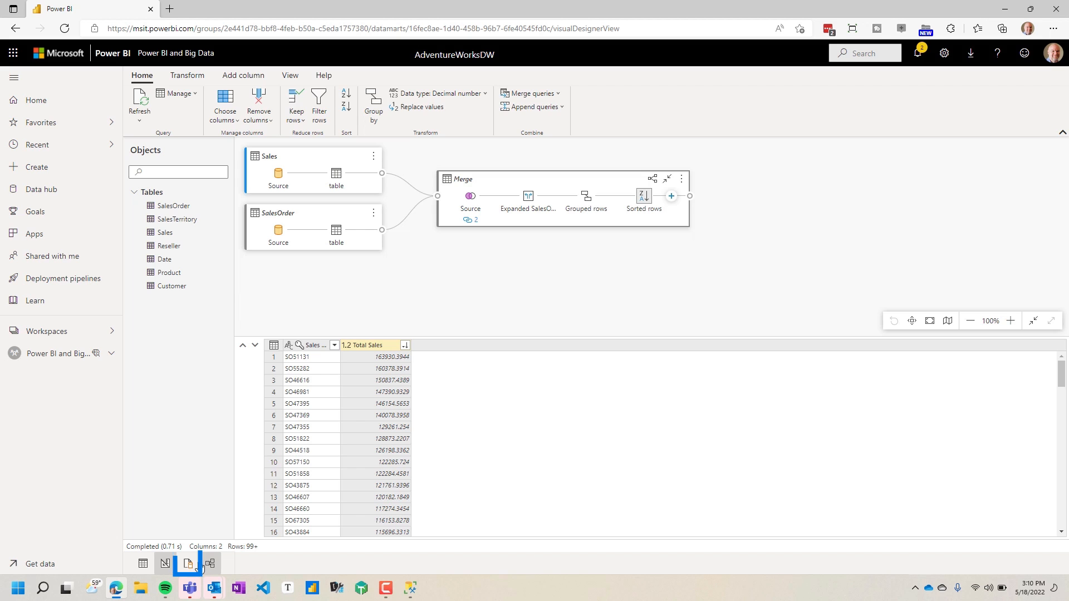
Step: Write and run a T-SQL query inner-joining Sales and SalesOrder on SalesOrderLineKey
click(187, 562)
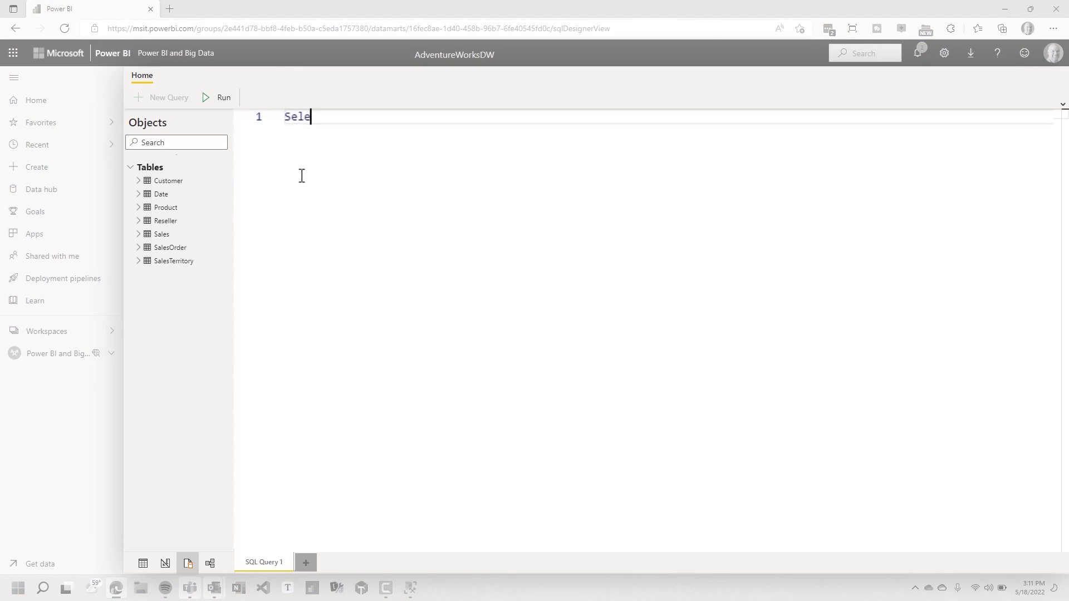
text(CT *)
text(from Sales)
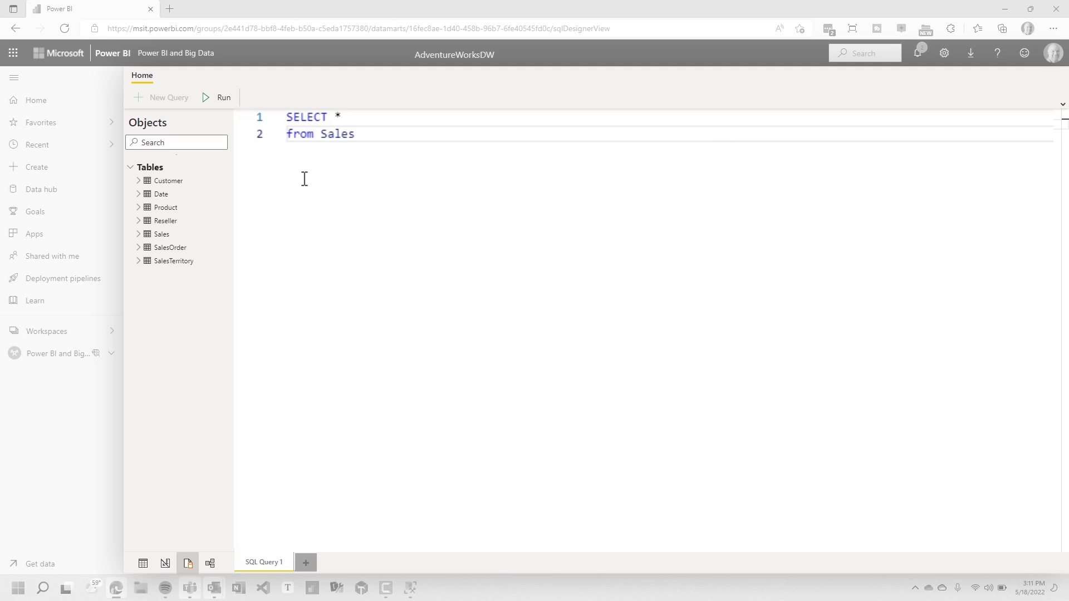
text(inner join SalesOrder)
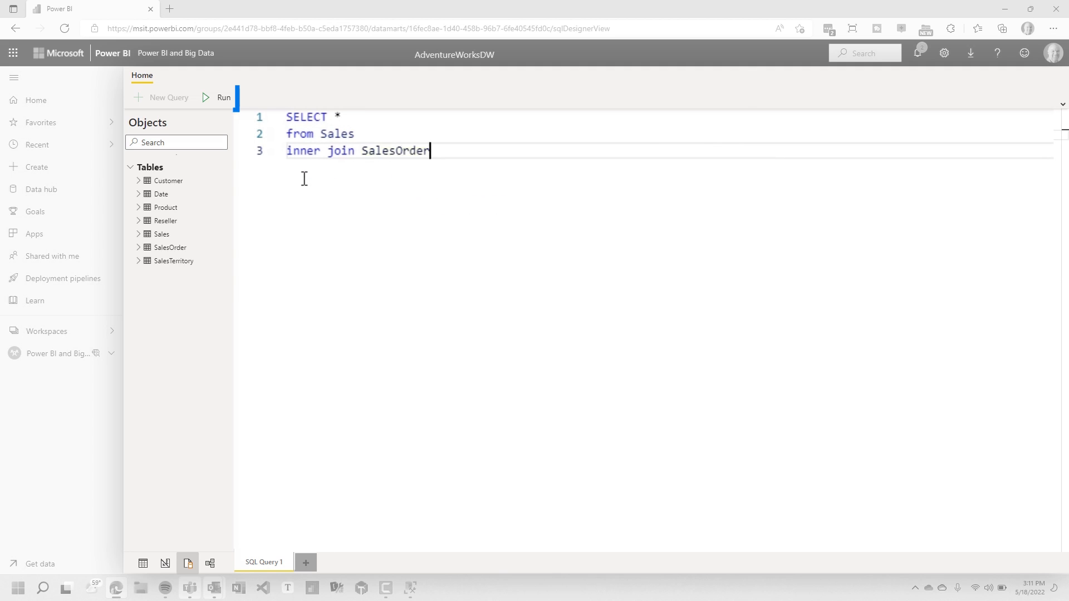
click(223, 97)
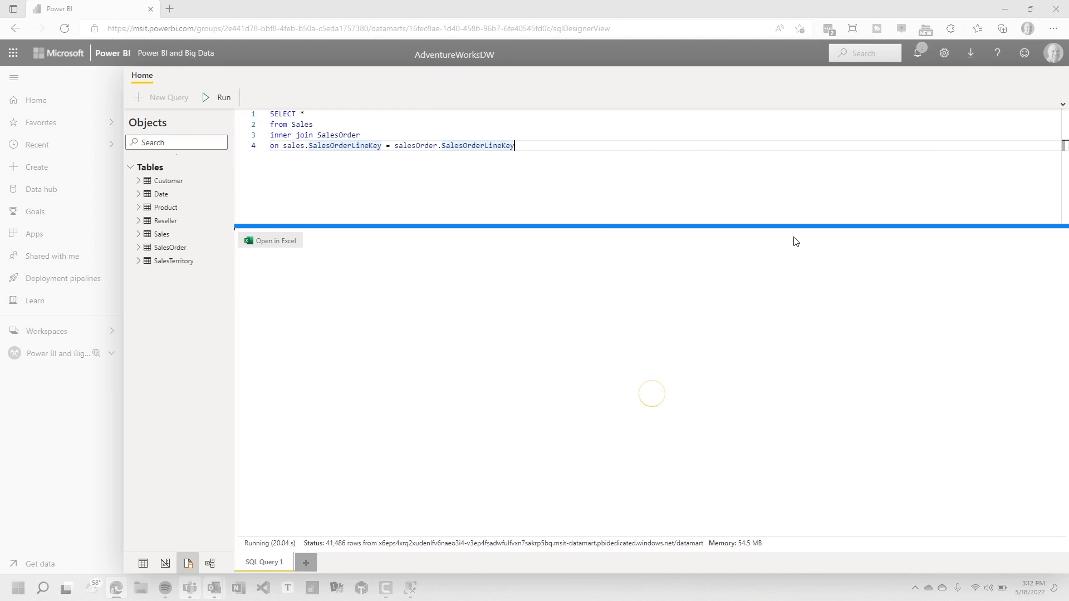
mouse_move(555, 153)
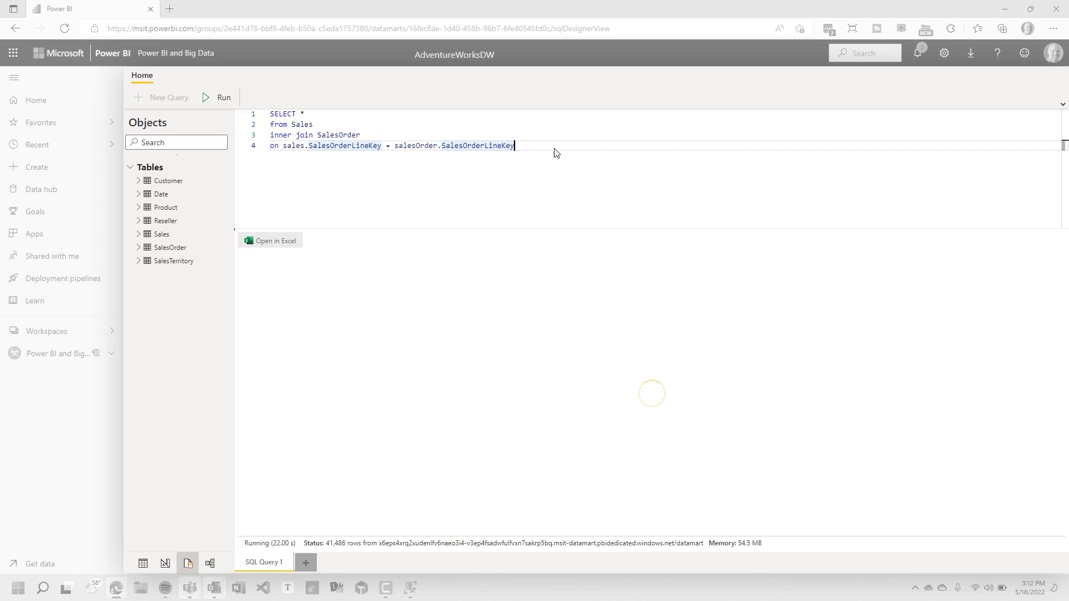
mouse_move(513, 385)
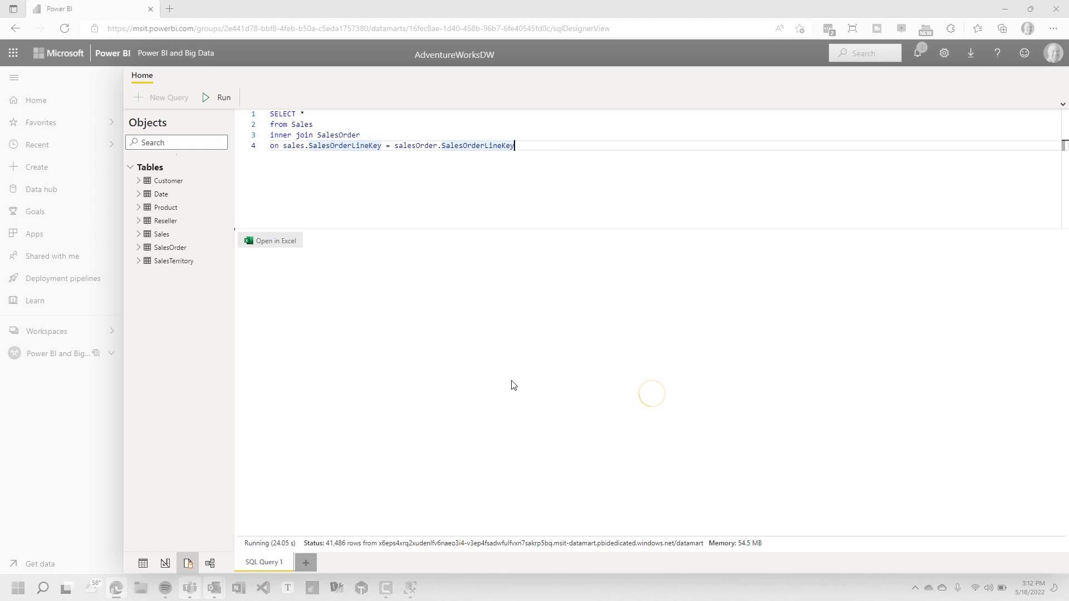
mouse_move(336, 156)
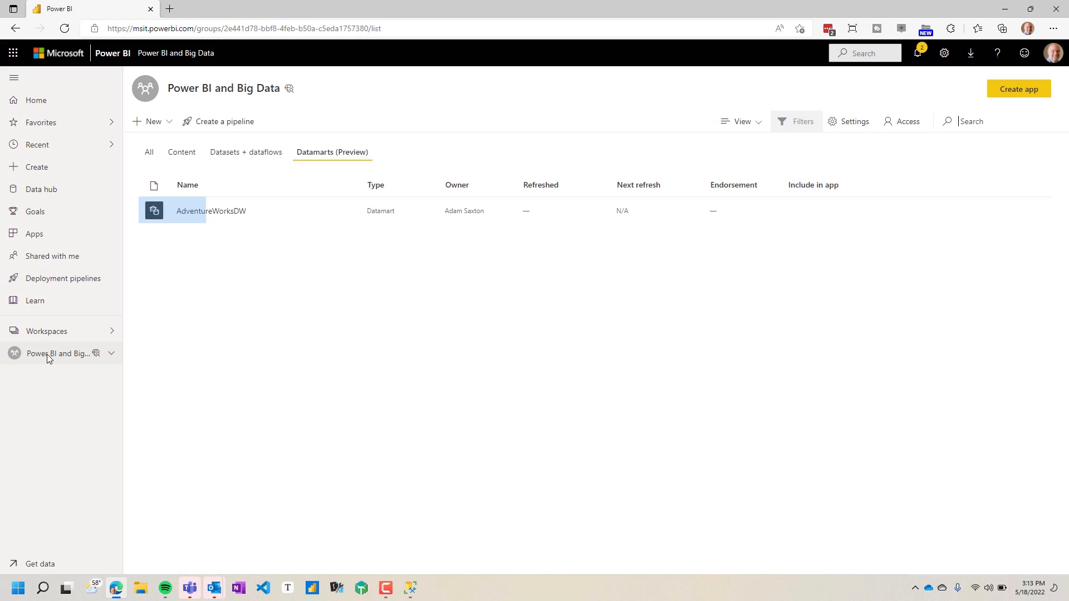
mouse_move(212, 211)
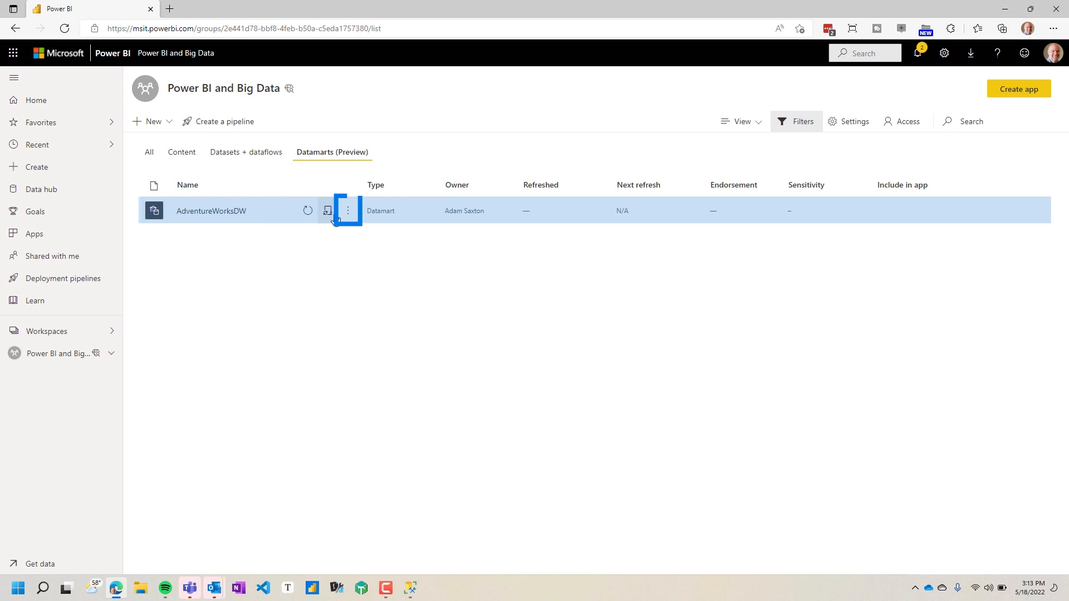
Step: Open the AdventureWorksDW datamart's ellipsis menu to reach its SQL connection string
click(327, 210)
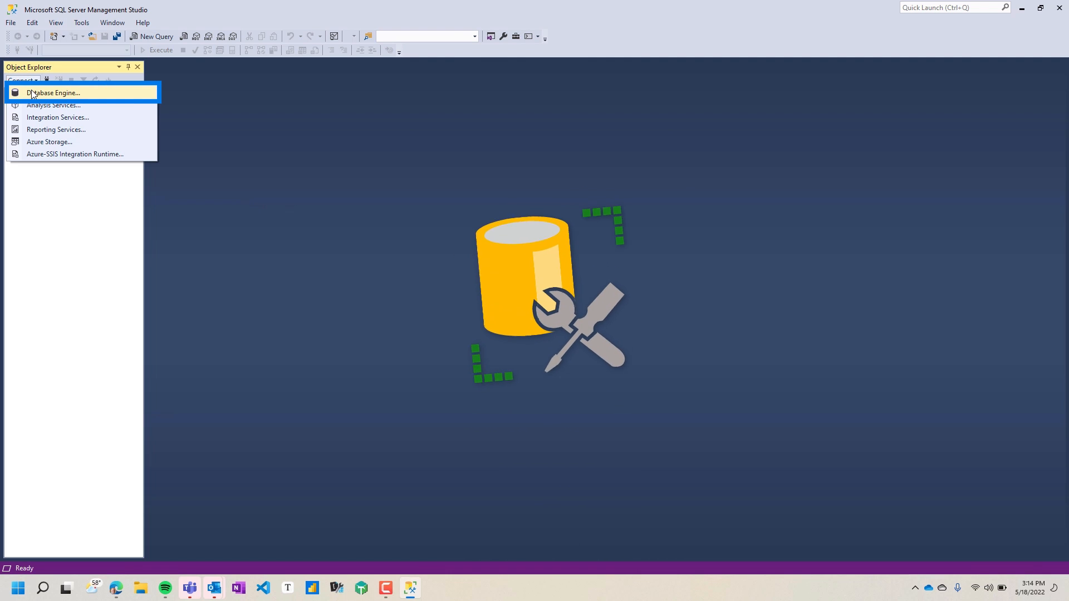
Step: Connect to the datamart's SQL endpoint via Azure Active Directory MFA as the current user
click(55, 92)
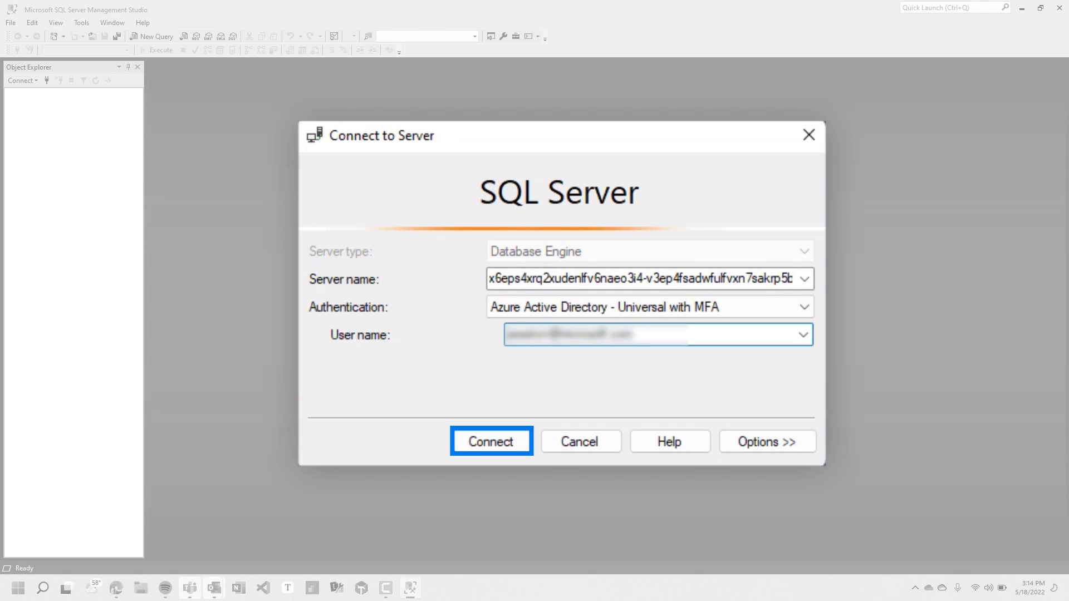
click(490, 441)
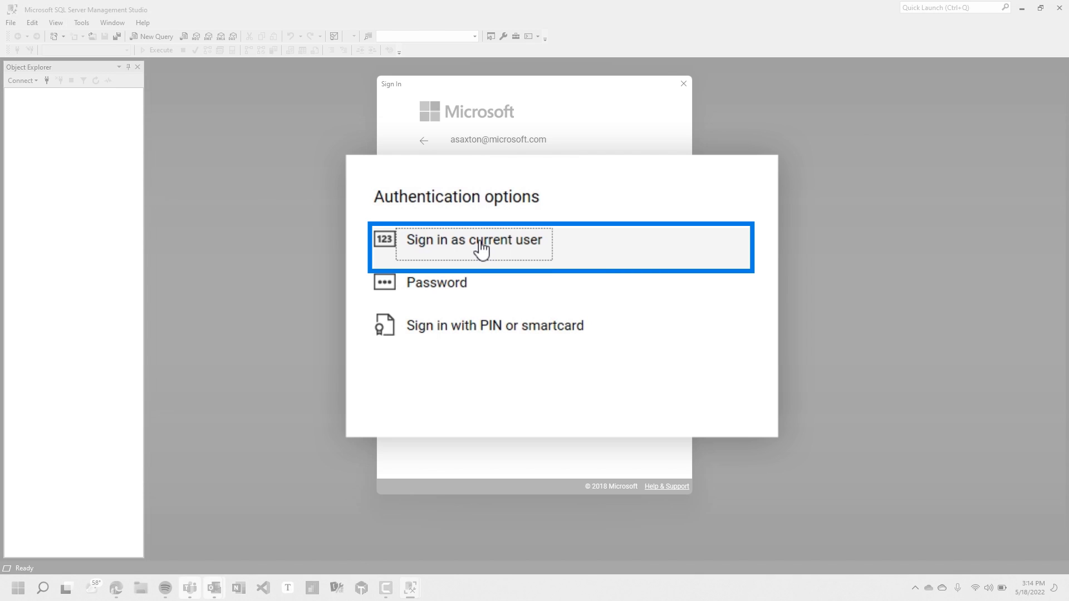
click(473, 241)
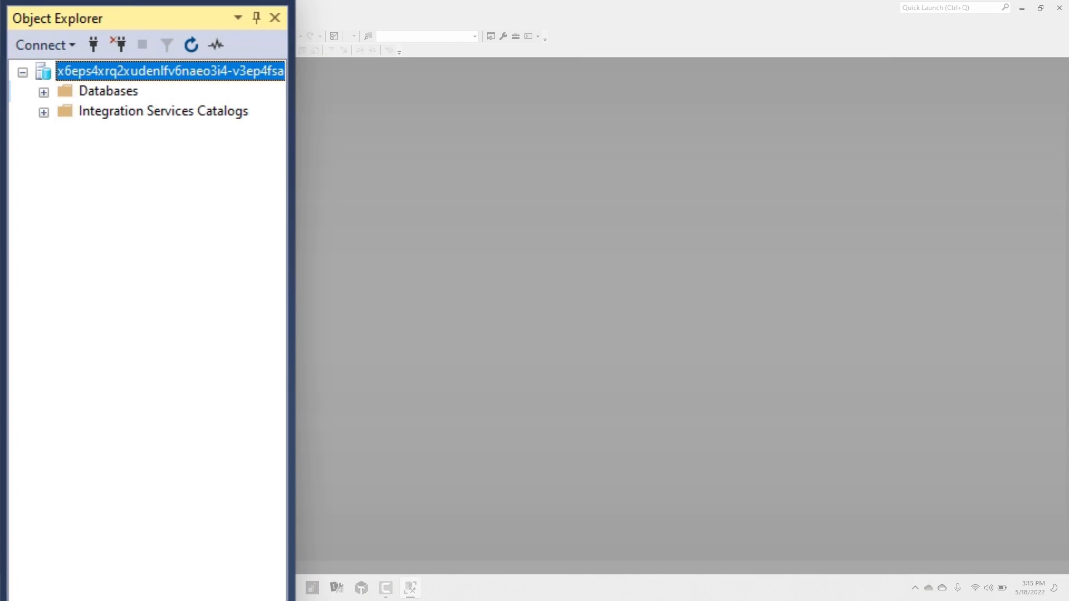
Step: Expand db_powerbiprodnam to its model views (Customer through SalesTerritory) and show their actions
click(42, 90)
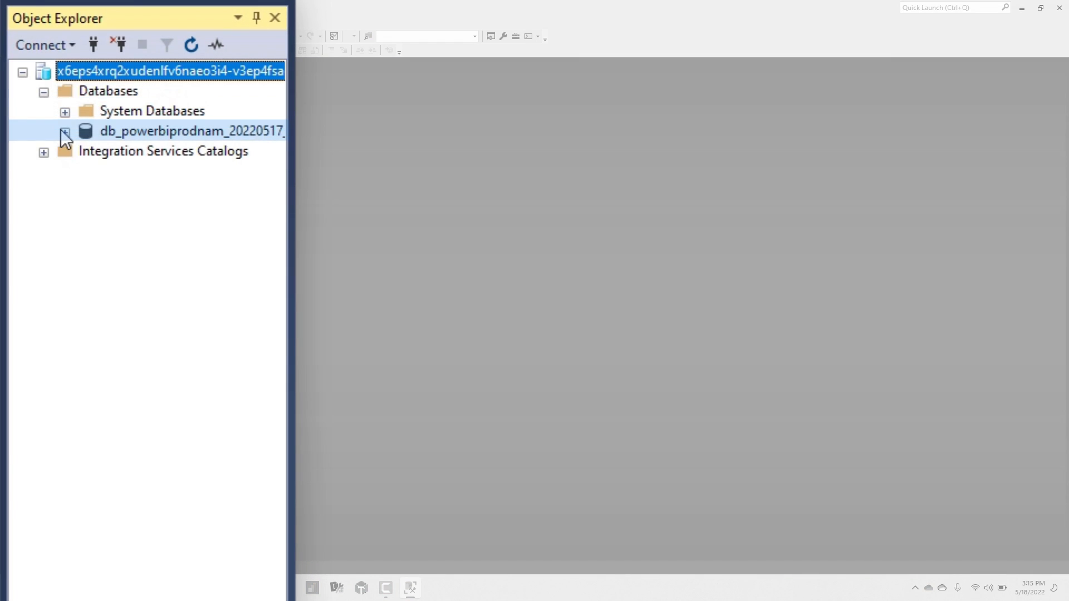
click(65, 131)
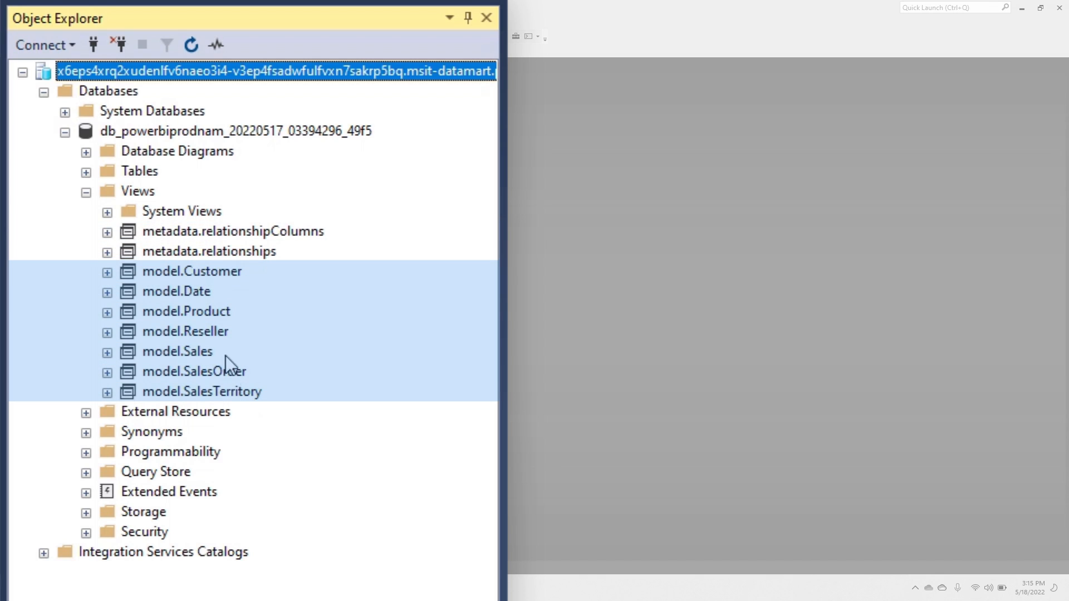
right_click(182, 351)
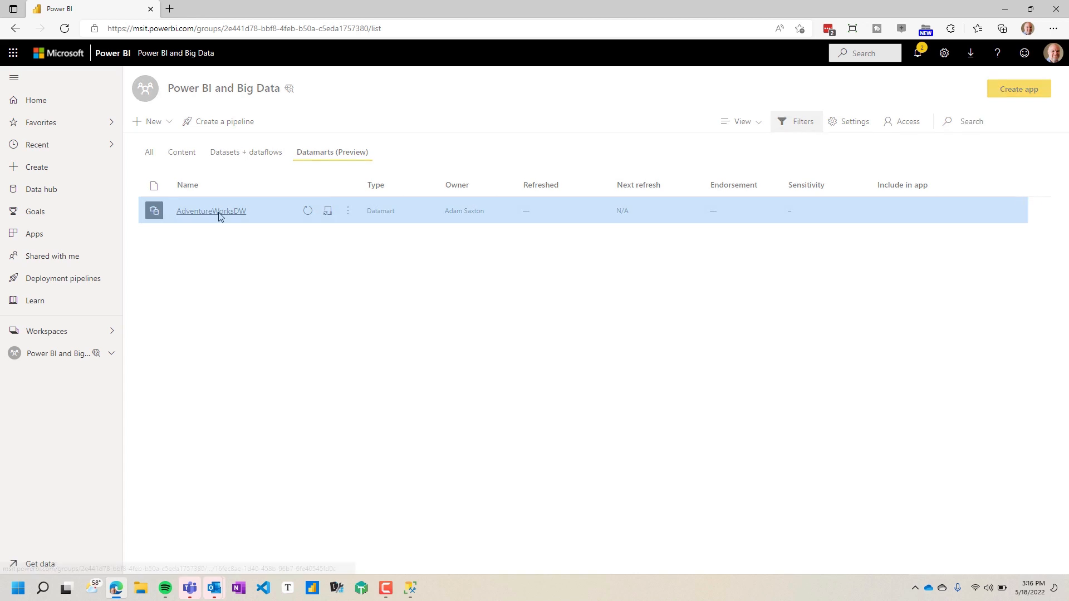
Step: Show AdventureWorksDW's row security Manage roles dialog on the Assign page, no roles listed
click(211, 211)
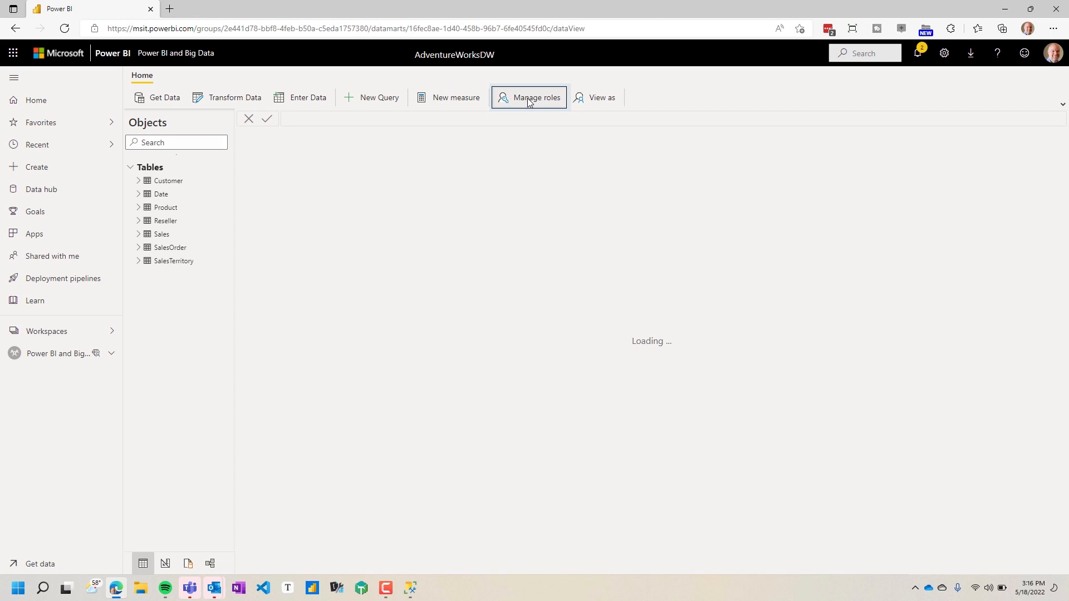
click(528, 98)
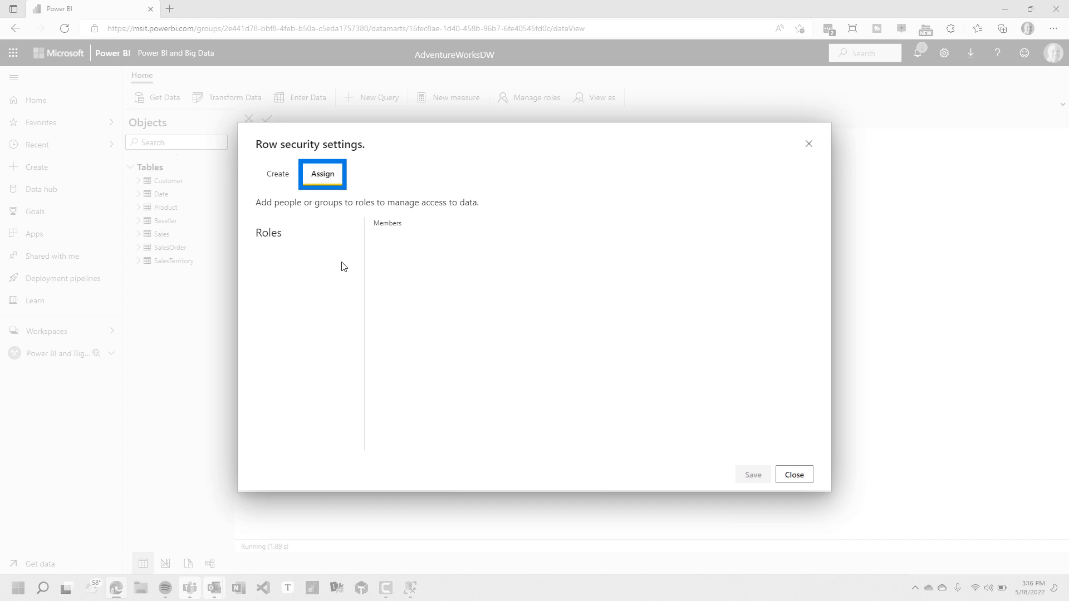
click(323, 174)
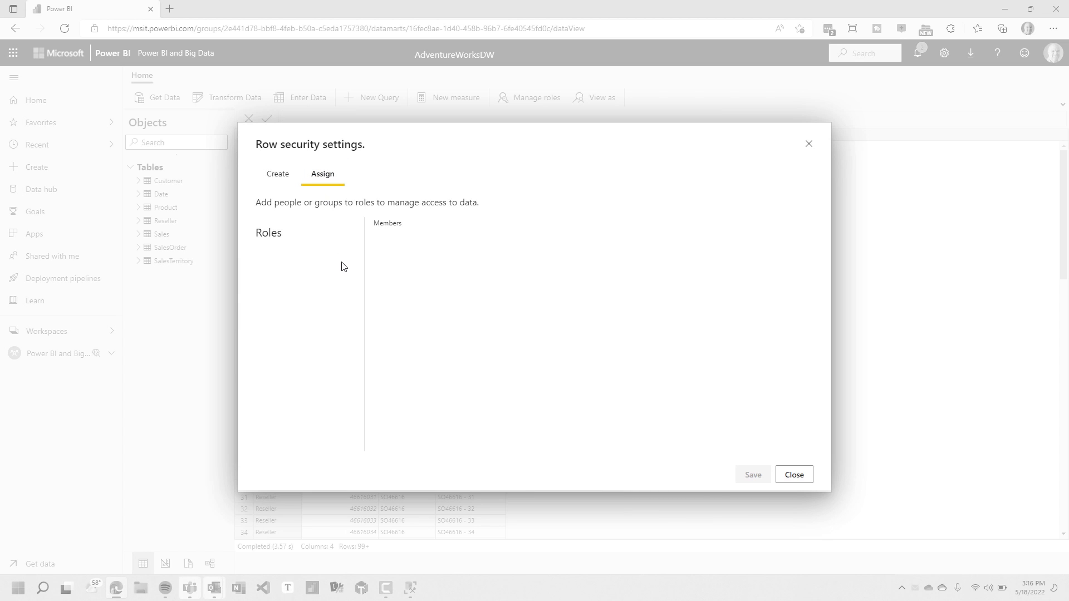